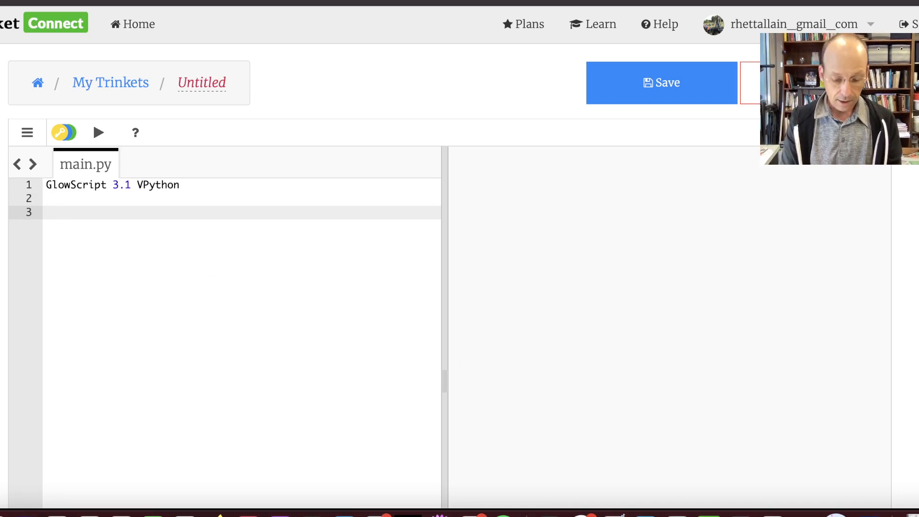
- Define rod mass M = 0.06, length L = 0.15 and N = 4 pieces
type("M =")
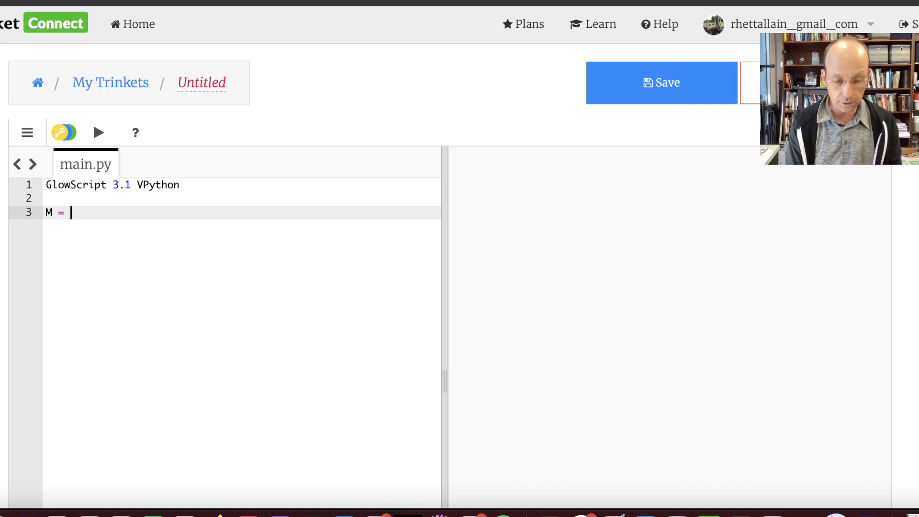
type("0.06")
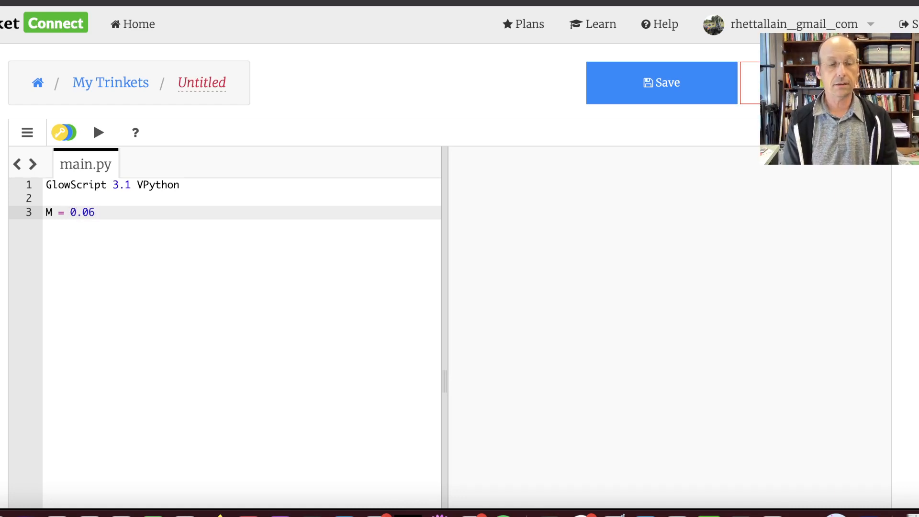
type("L")
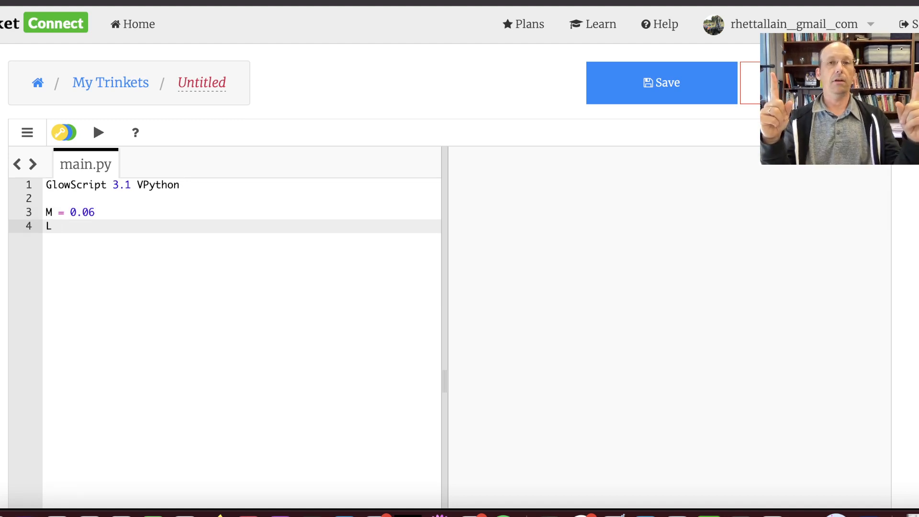
type("=")
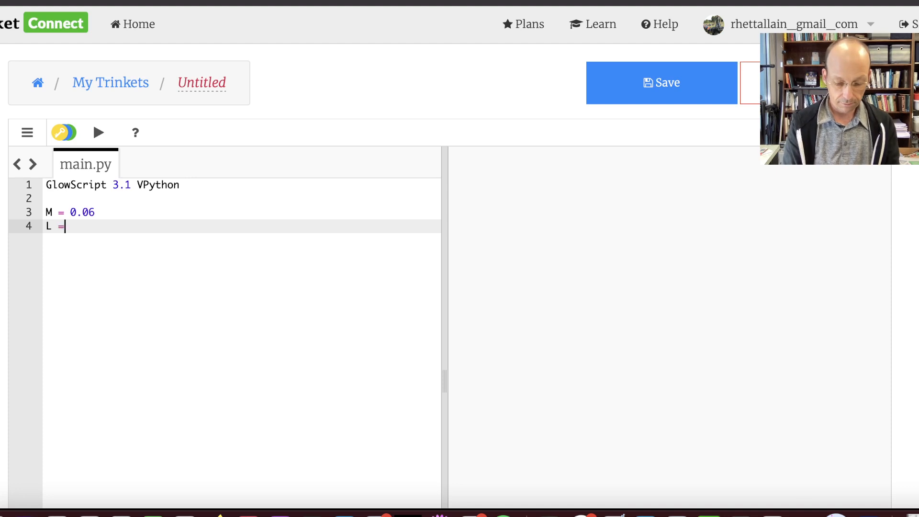
type("0.15")
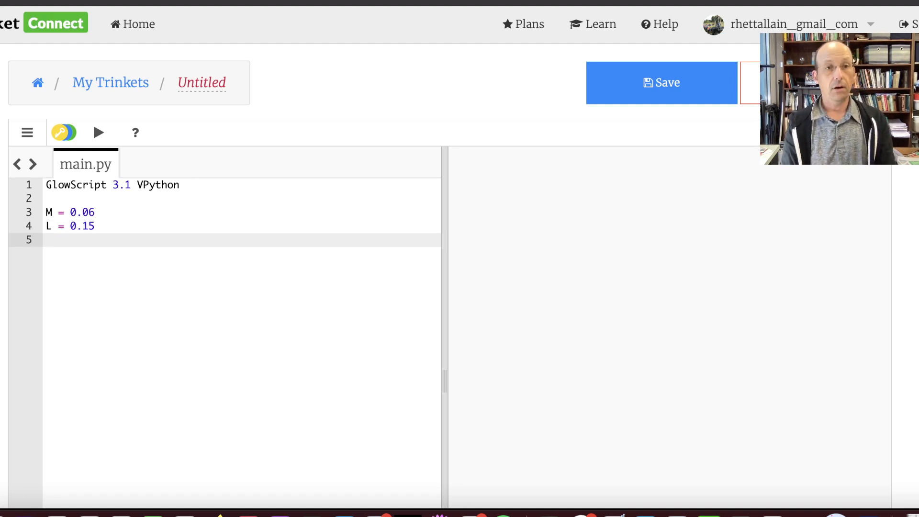
type("N = 4")
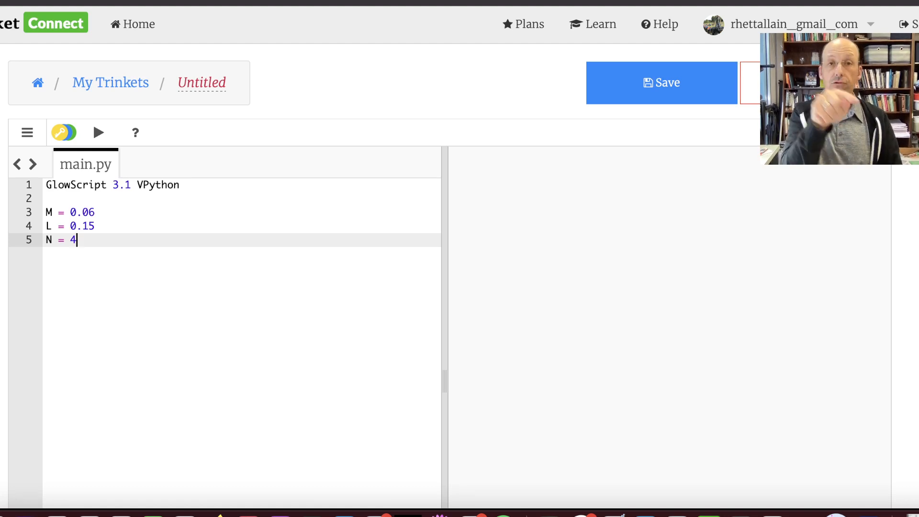
key("enter")
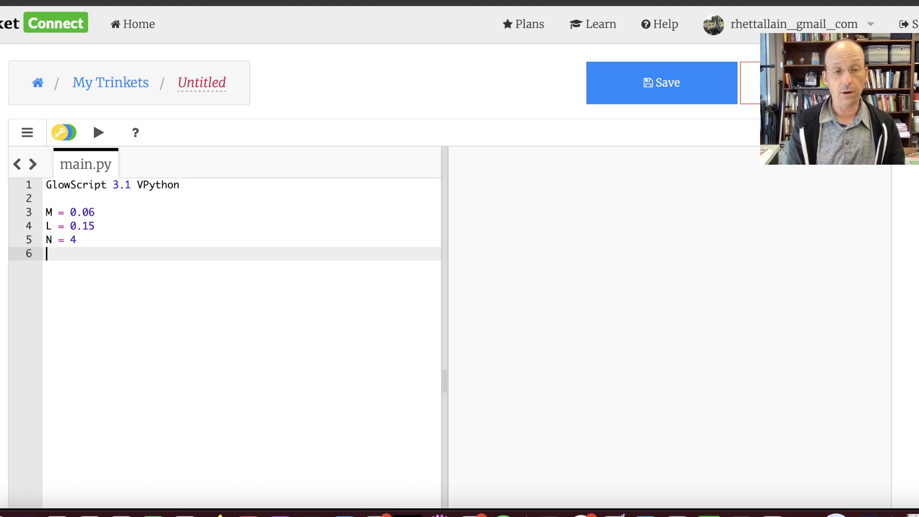
- Define per-piece length dL = L/N and per-piece mass dM = M/N
type("dL -")
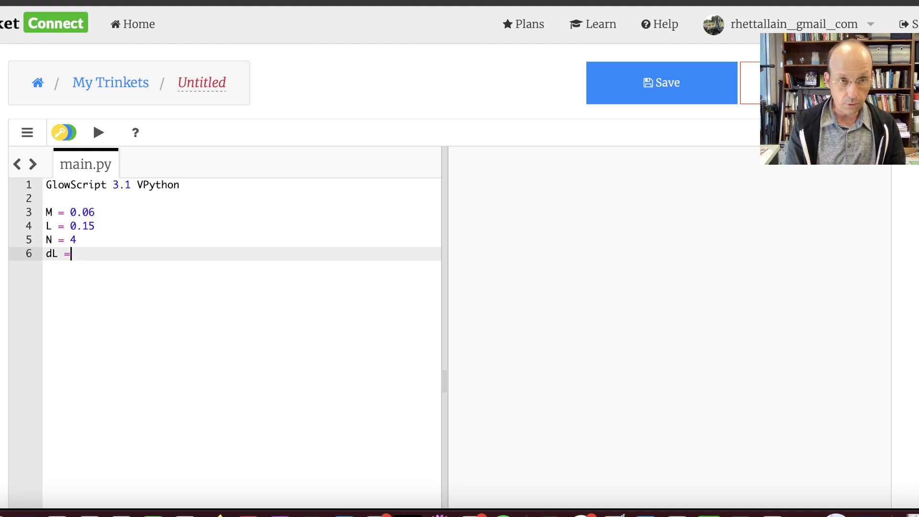
type("L/N")
type("dM =")
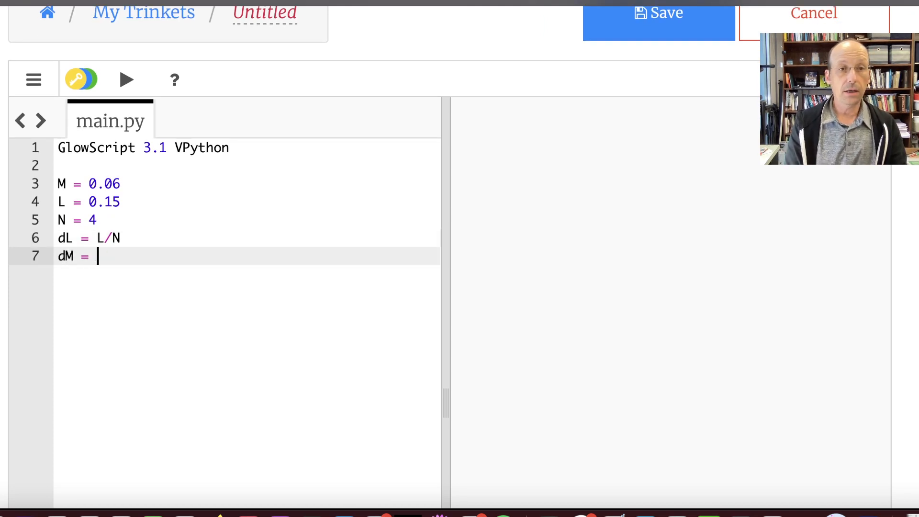
type("M/N")
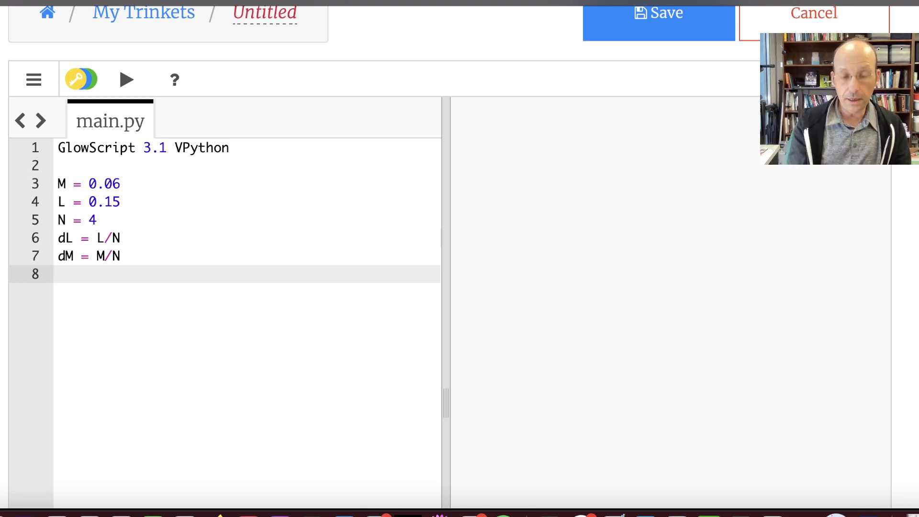
- Set the starting position rstart = vector(dL/2,0,0)
type("rst")
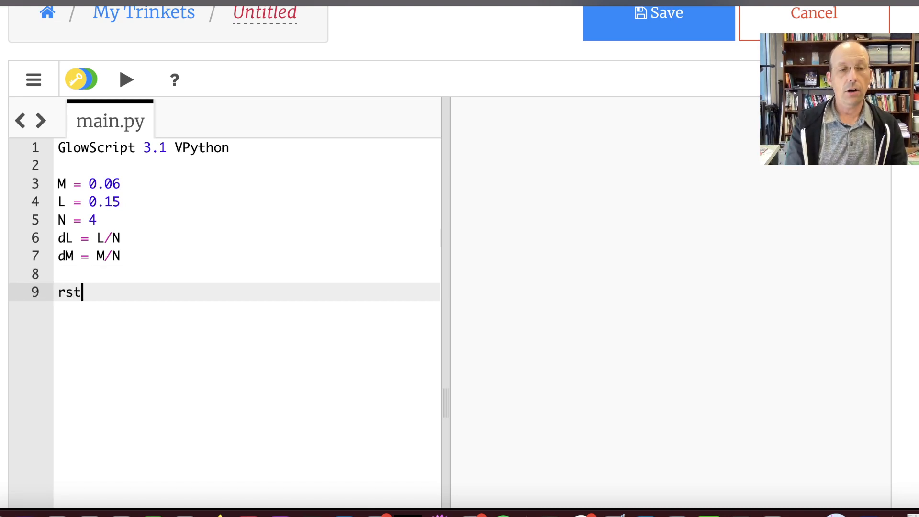
type("art = vect")
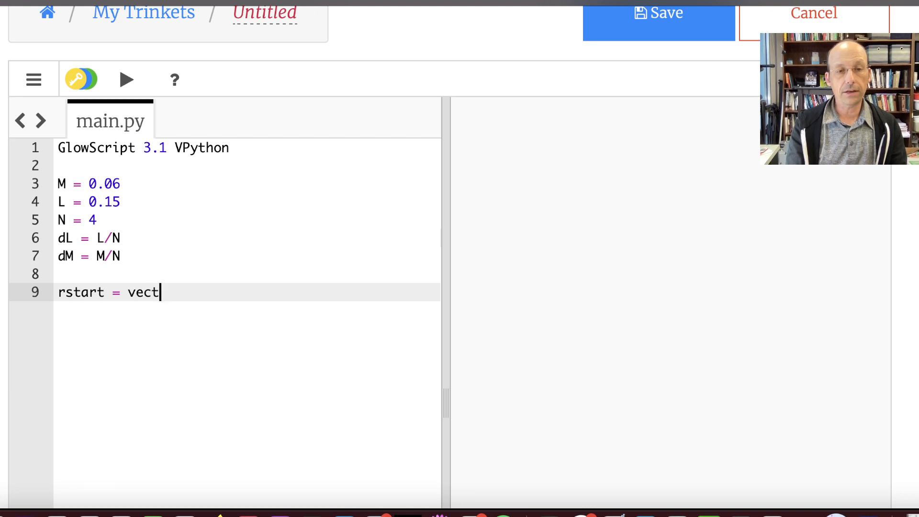
type("or()")
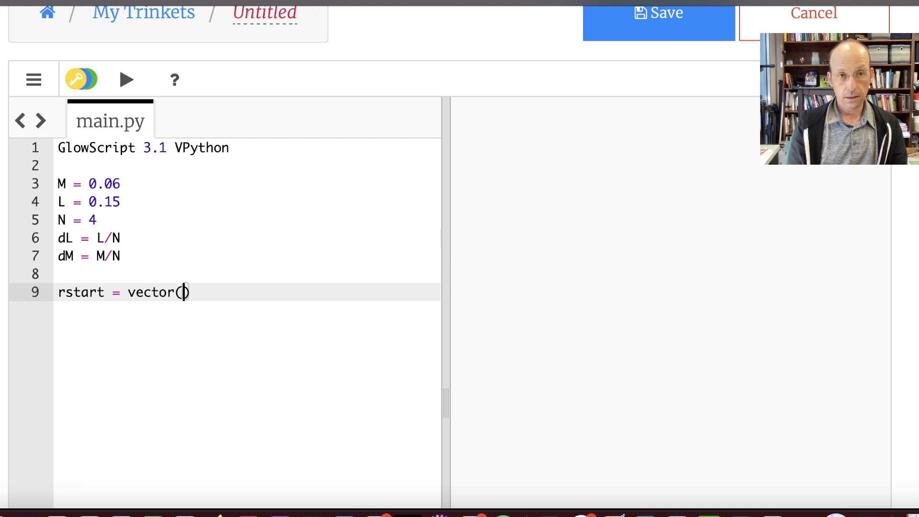
type("d")
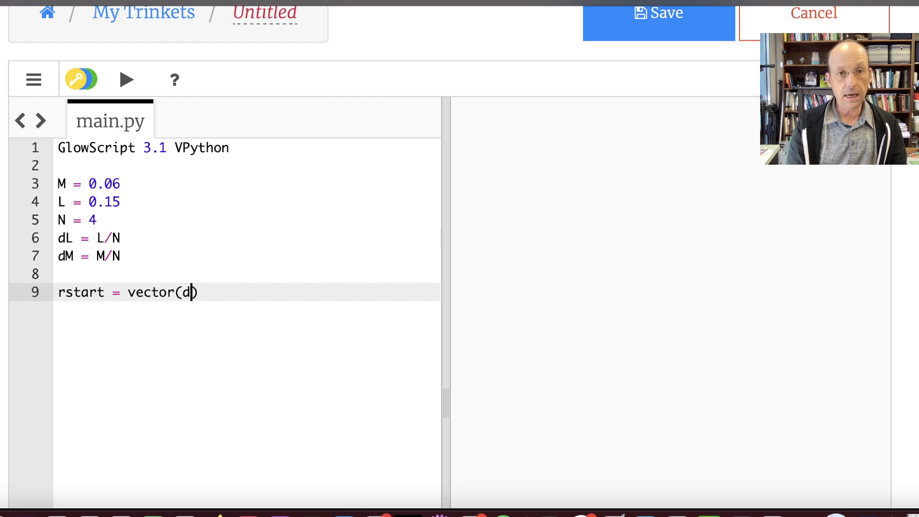
type("L/2,0,0")
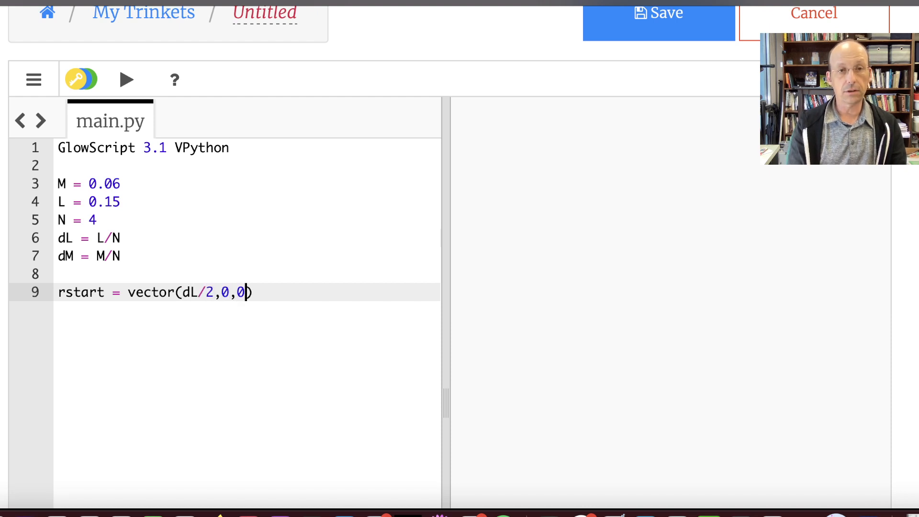
key("enter")
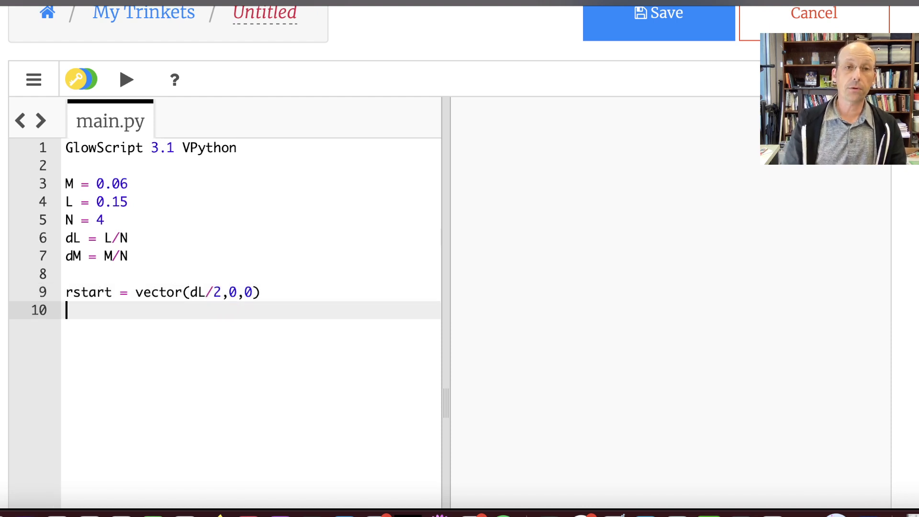
- Add n = 0 and a while n<N: loop printing n and incrementing it
type("n = 0")
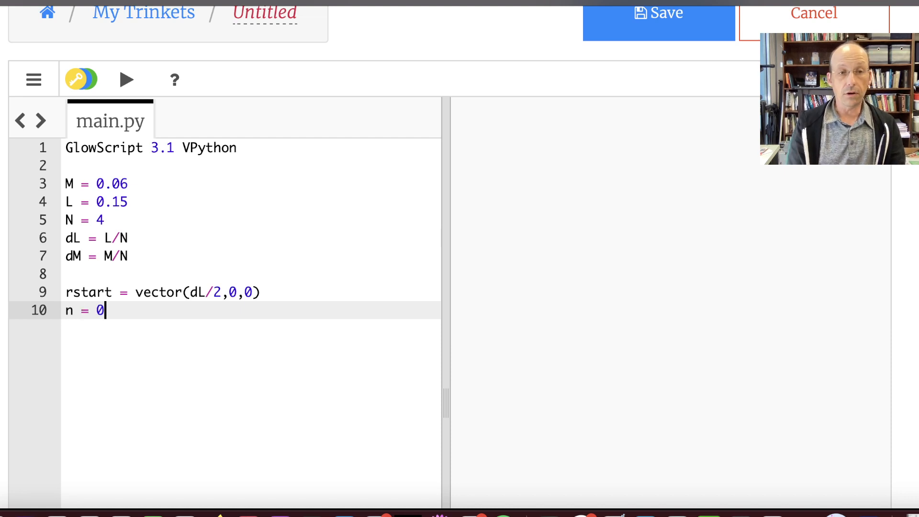
type("while n<")
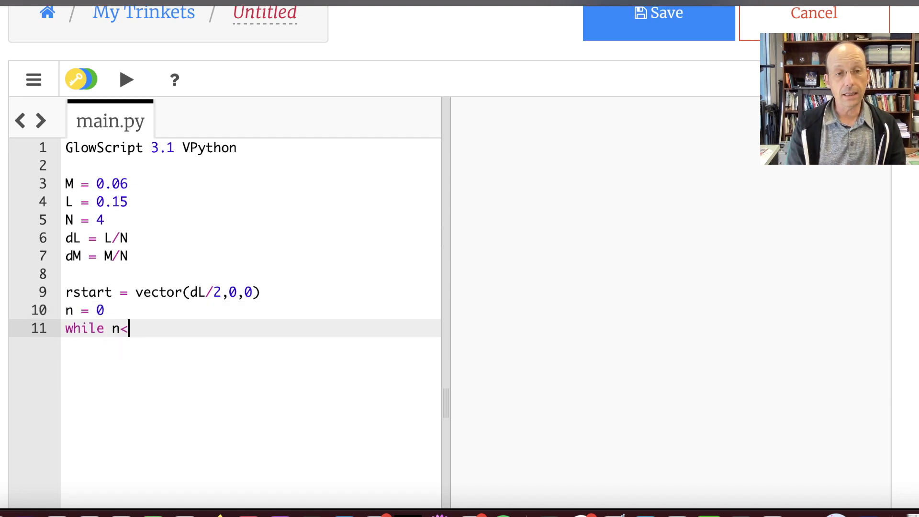
type("N:")
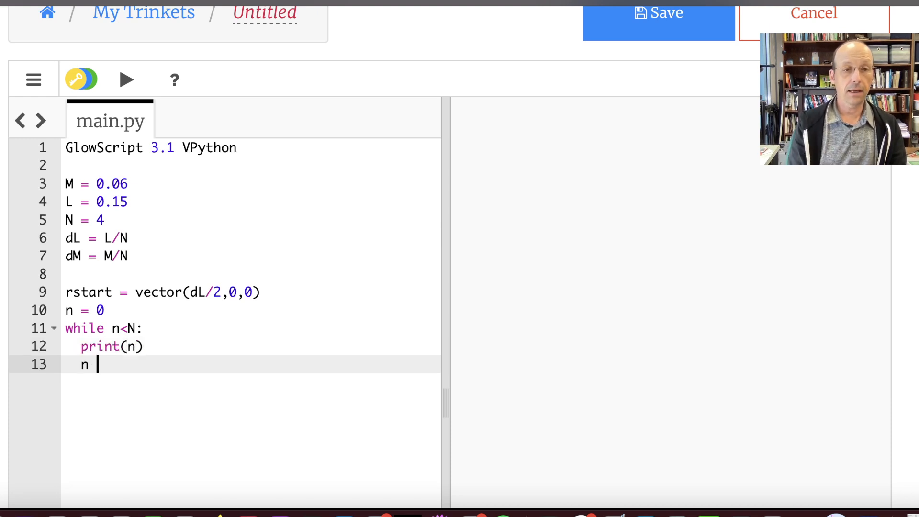
type("= n + 1")
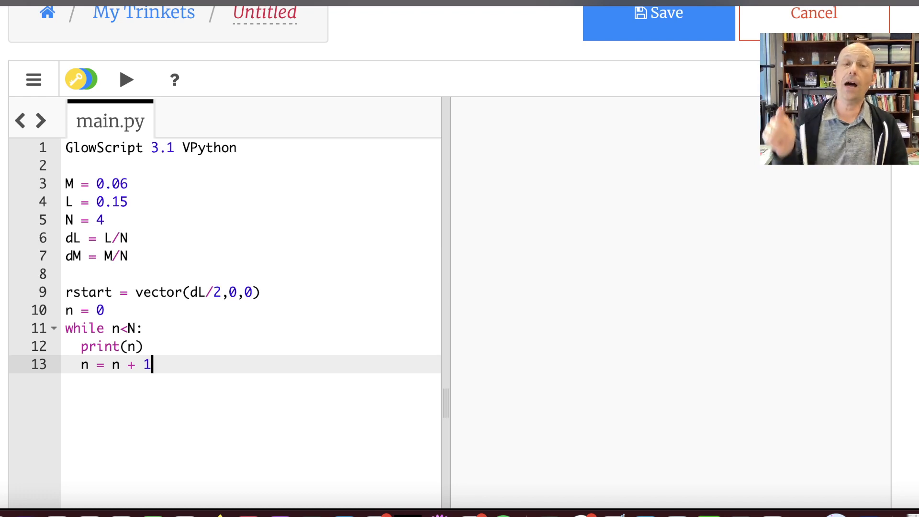
mouse_move(126, 79)
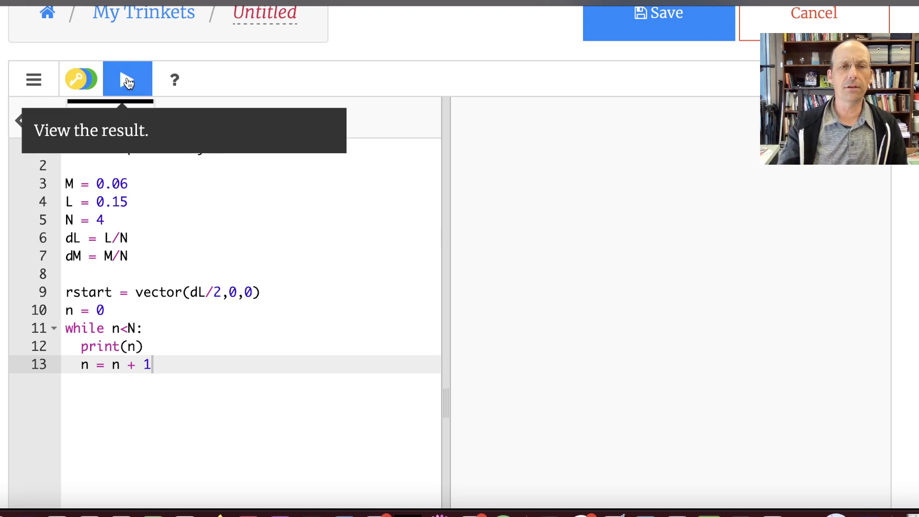
- Run the script to see 0–3 printed, then delete the loop's print and increment lines
left_click(127, 79)
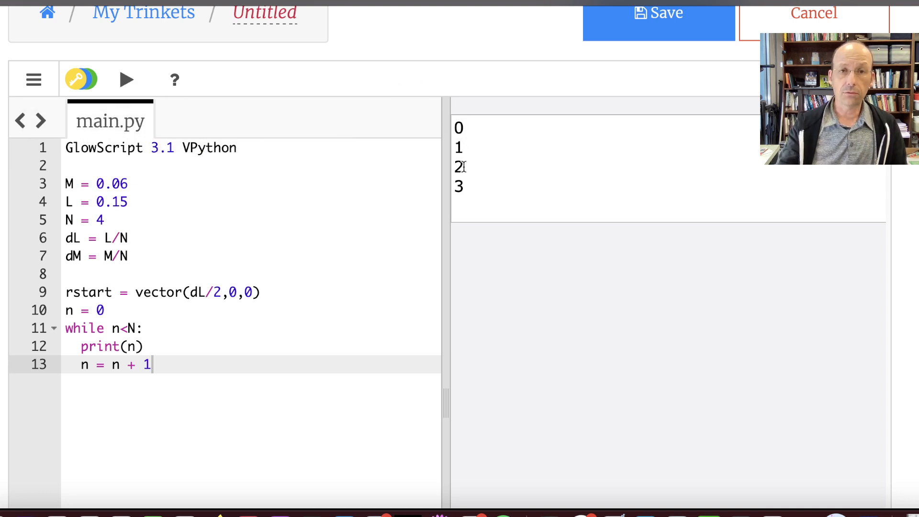
mouse_move(467, 188)
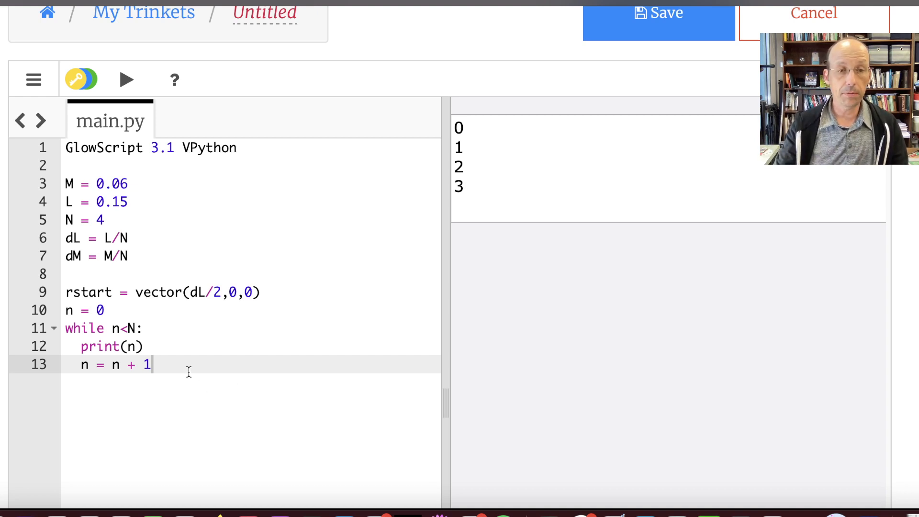
left_click_drag(151, 364, 81, 347)
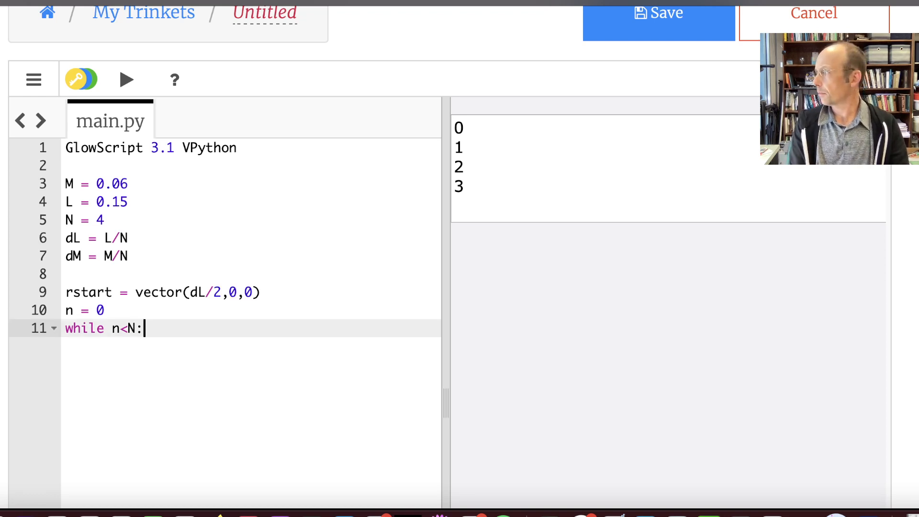
- Add sphere(pos=rstart+n*vector(dL,0,0), radius=L/10) and n = n + 1 inside the loop
key("enter")
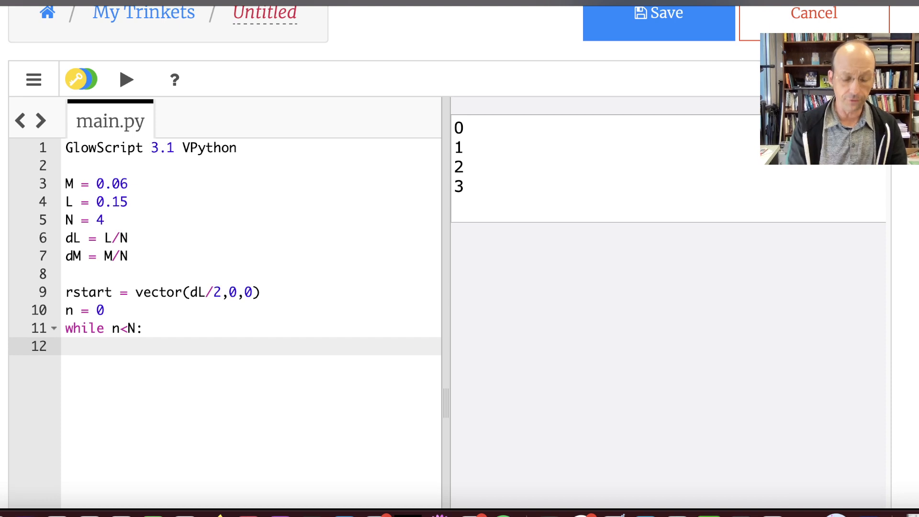
type("spher")
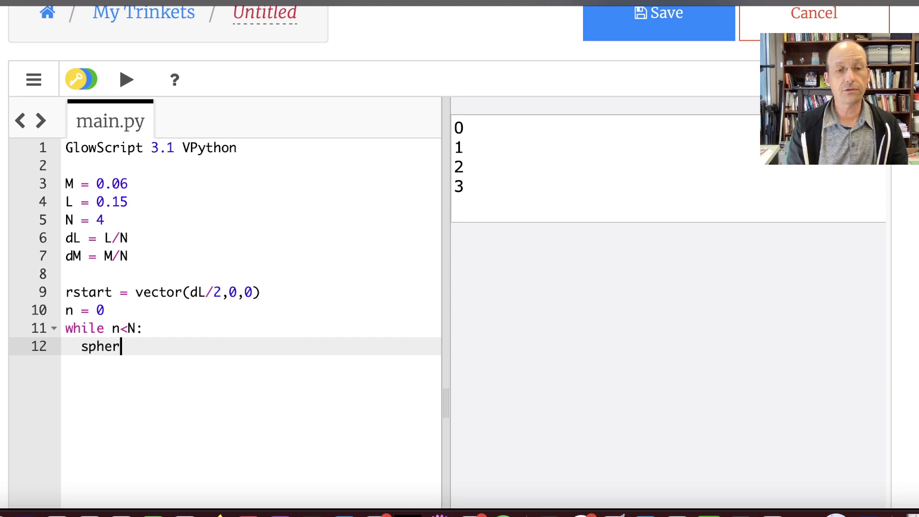
type("e(pos =")
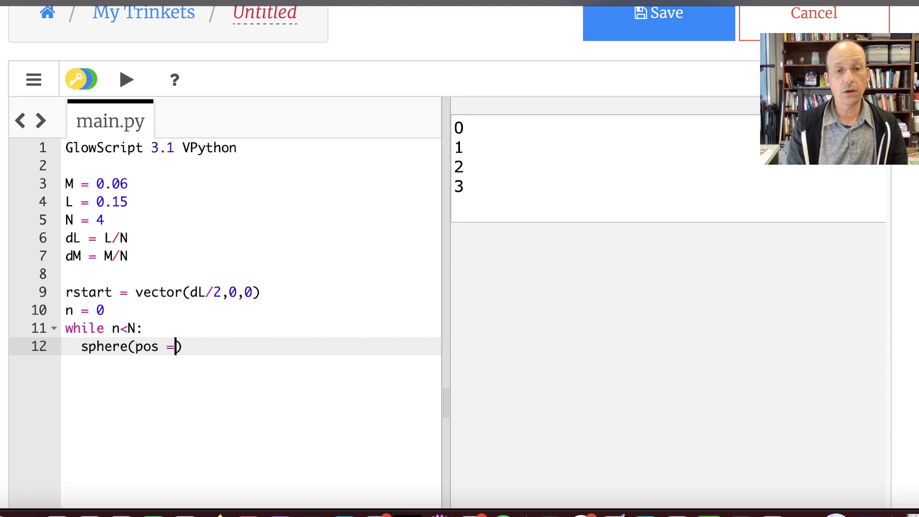
type("rstart")
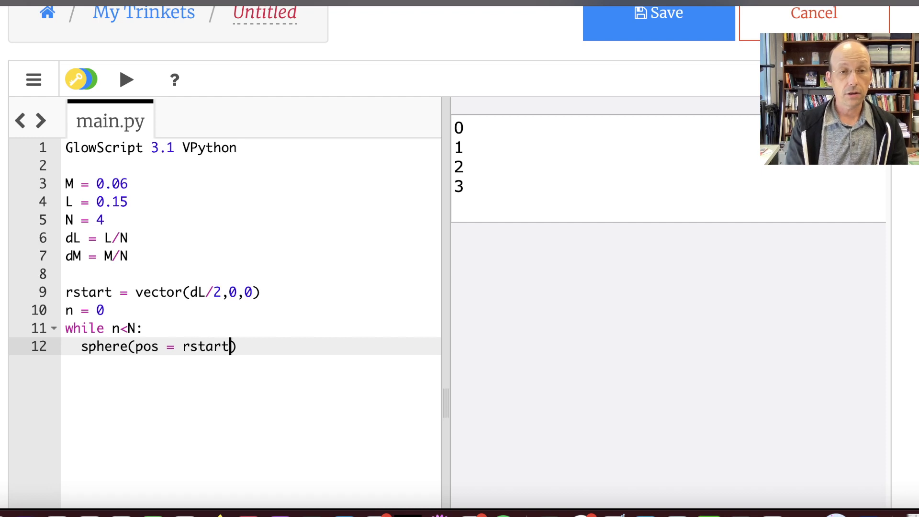
type("+")
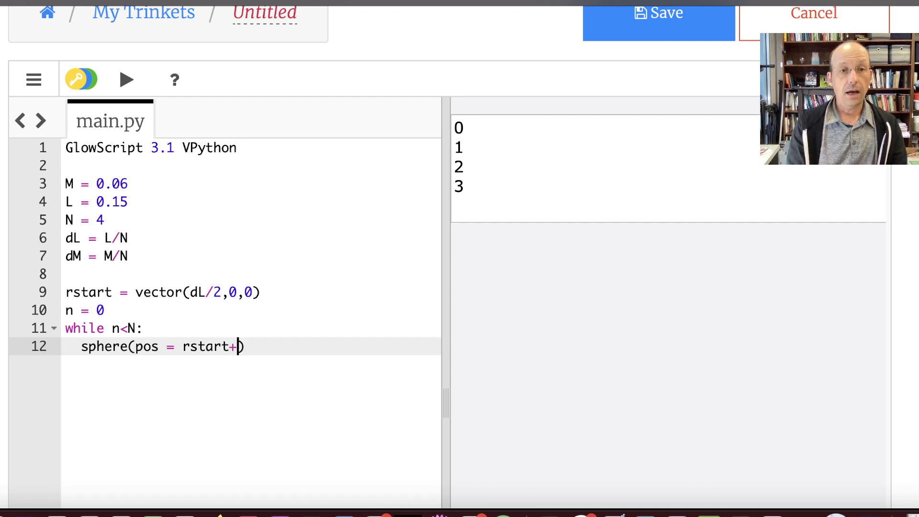
type("n*vector(dL")
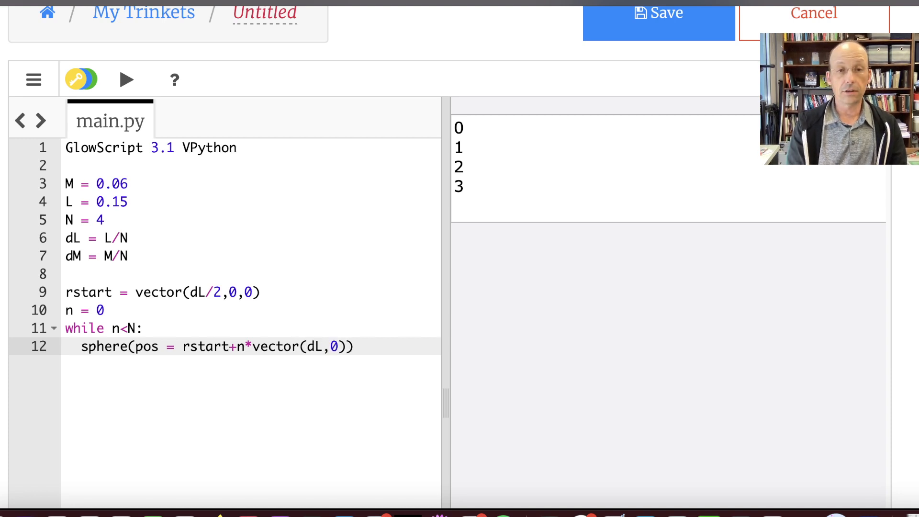
type(",0")
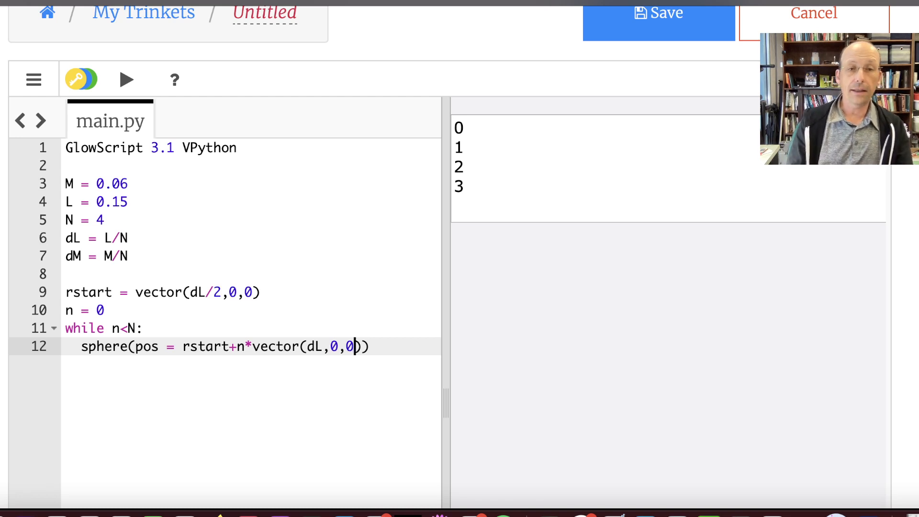
type(",")
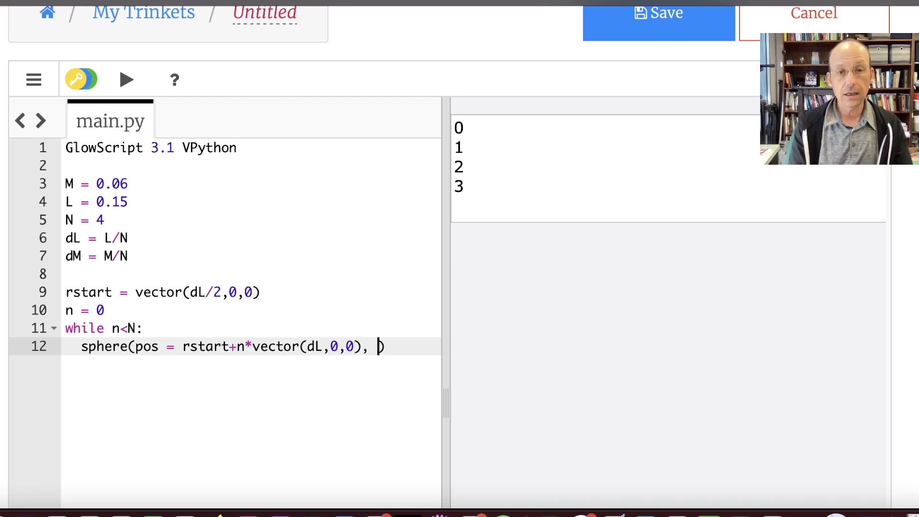
type("radius=")
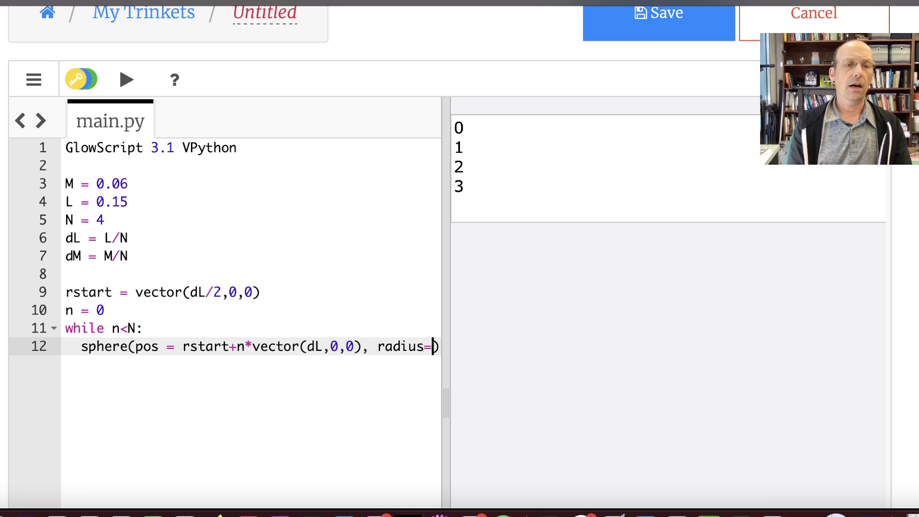
type("L")
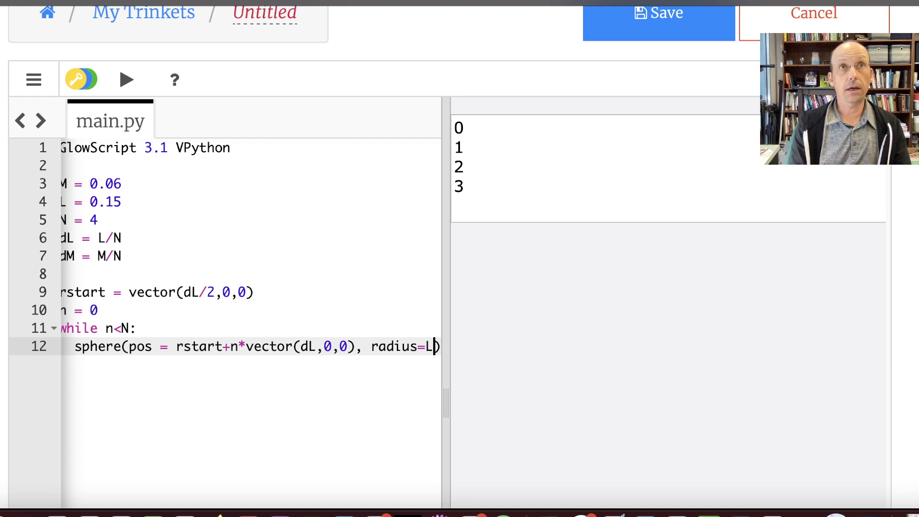
type("10")
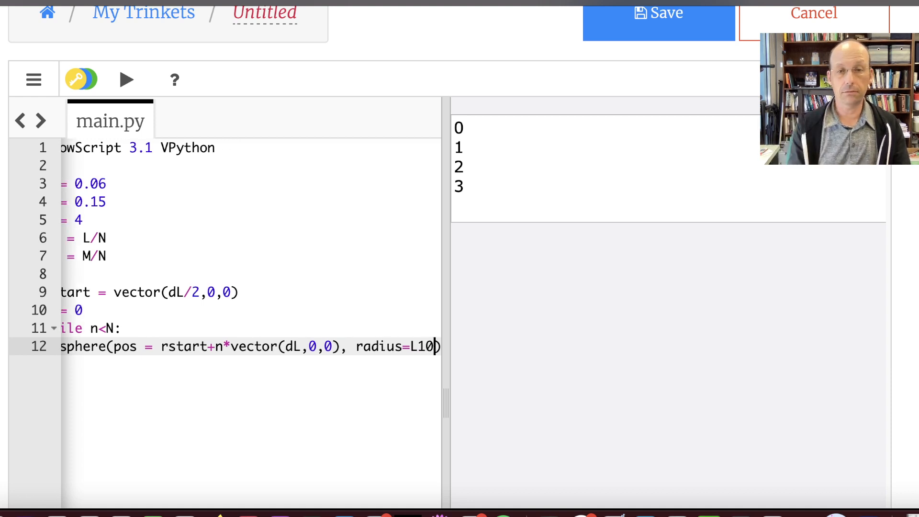
type("/")
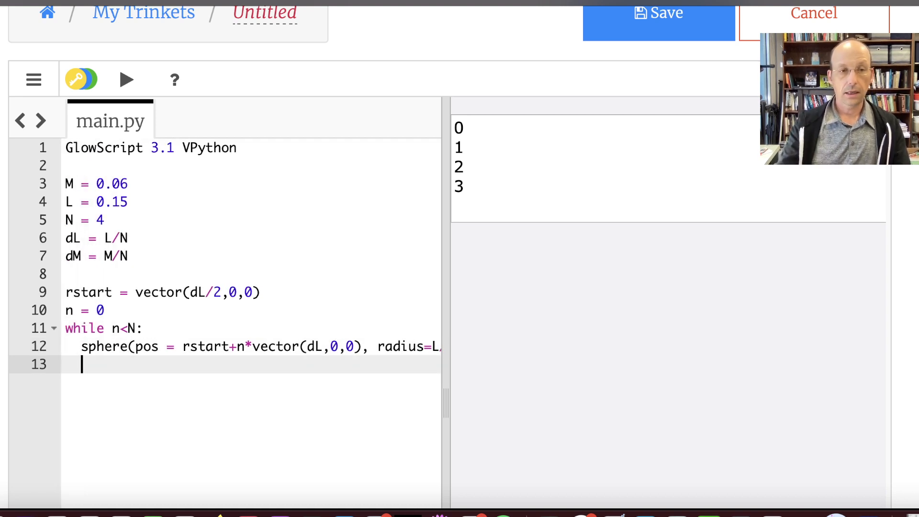
type("n = n")
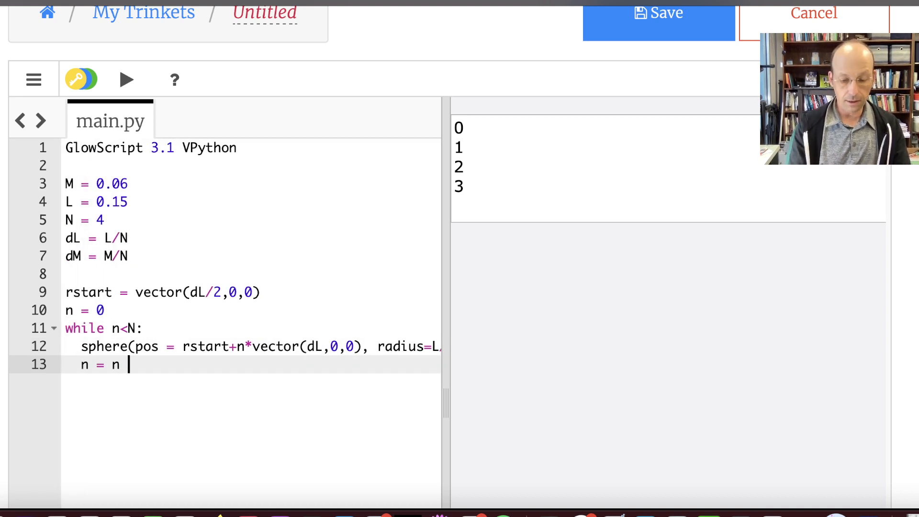
type("+ 1")
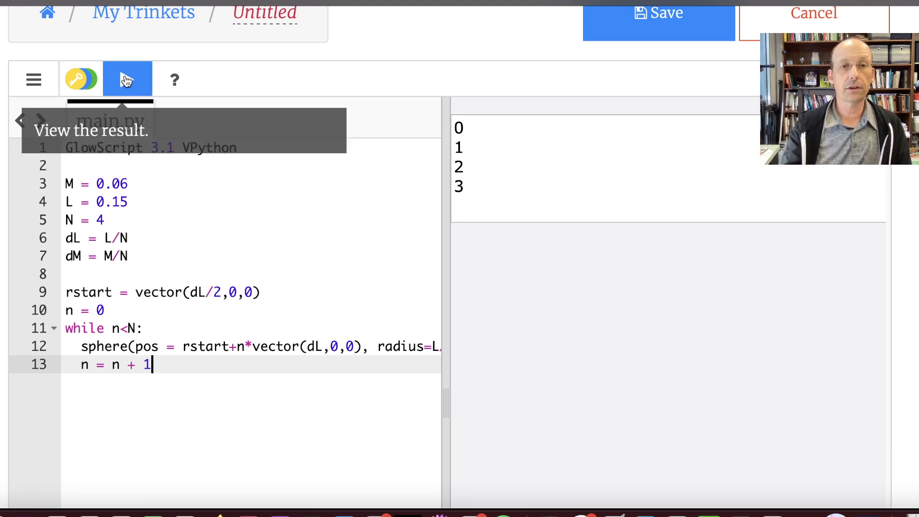
- Run the program to display four white spheres along the x-axis
left_click(128, 79)
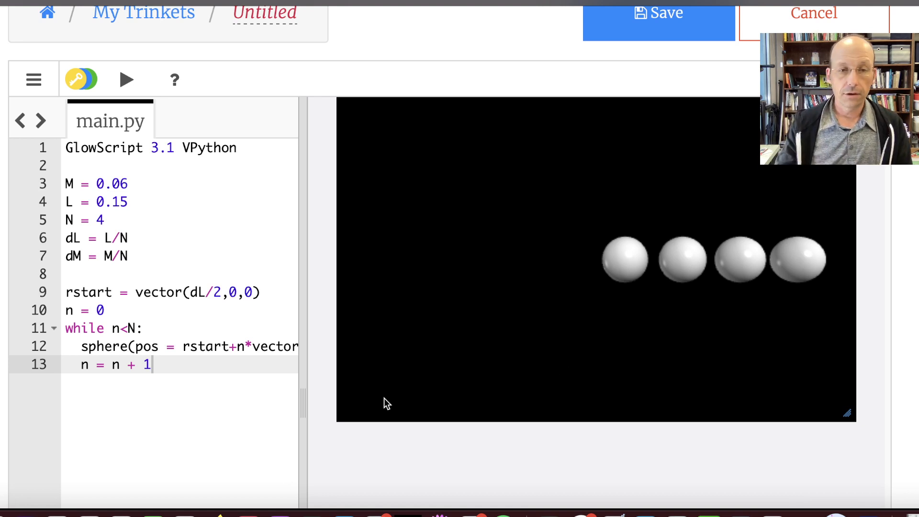
- Add rps = [] before the loop and compute rp = rstart+n*vector(dL,0,0) inside it
type(", radius=L/10)")
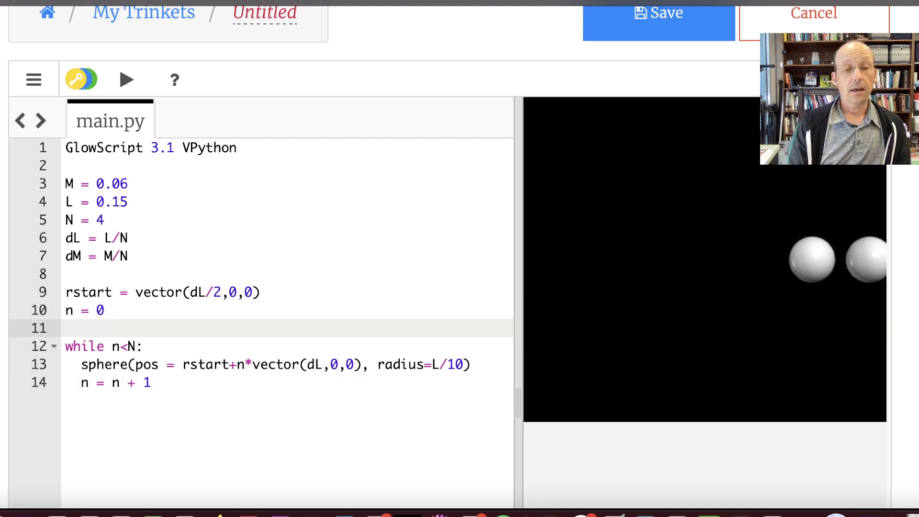
type("masses")
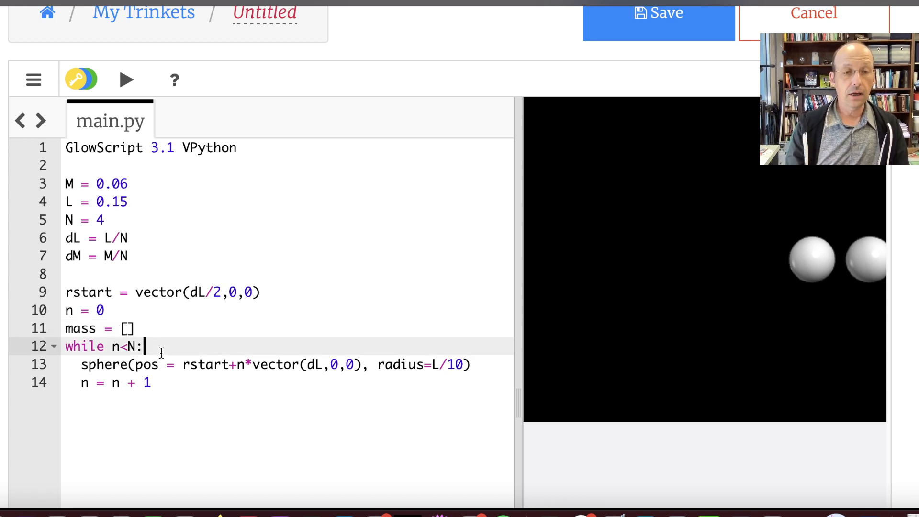
key("enter")
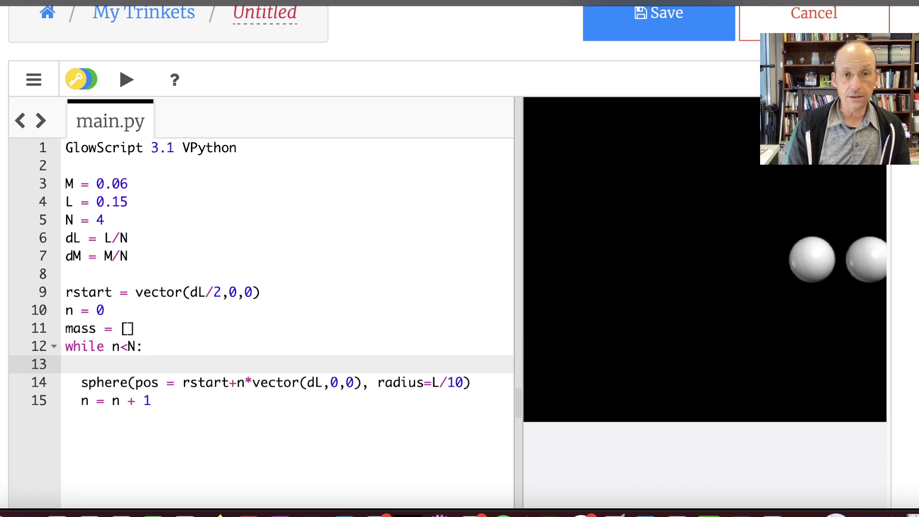
type("rp =")
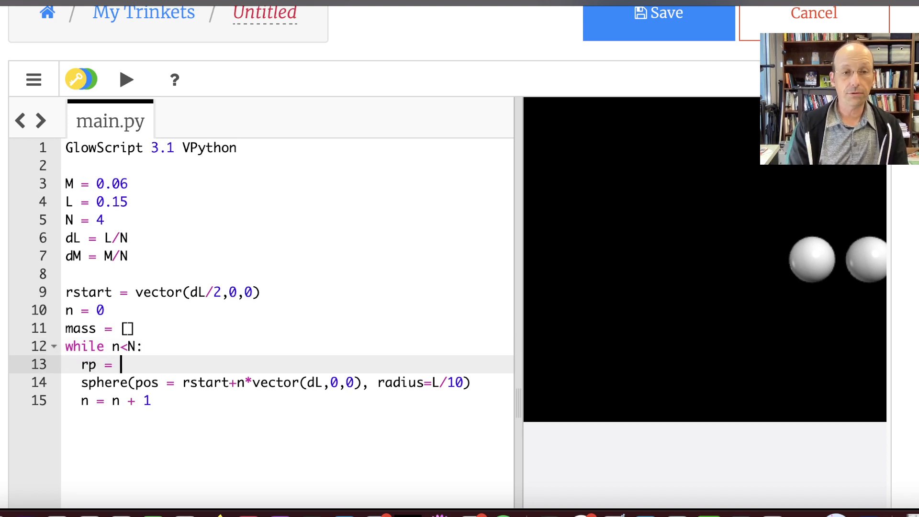
type("rstart+")
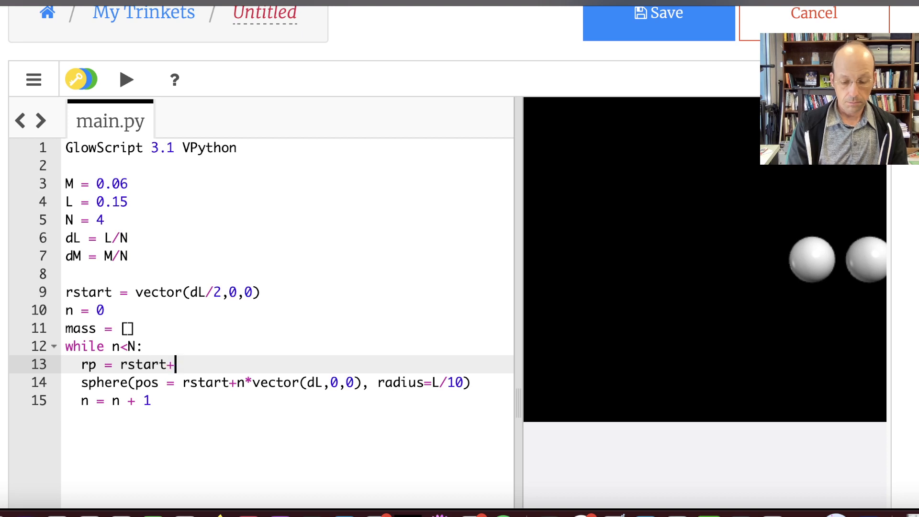
type("n*vector(dL,")
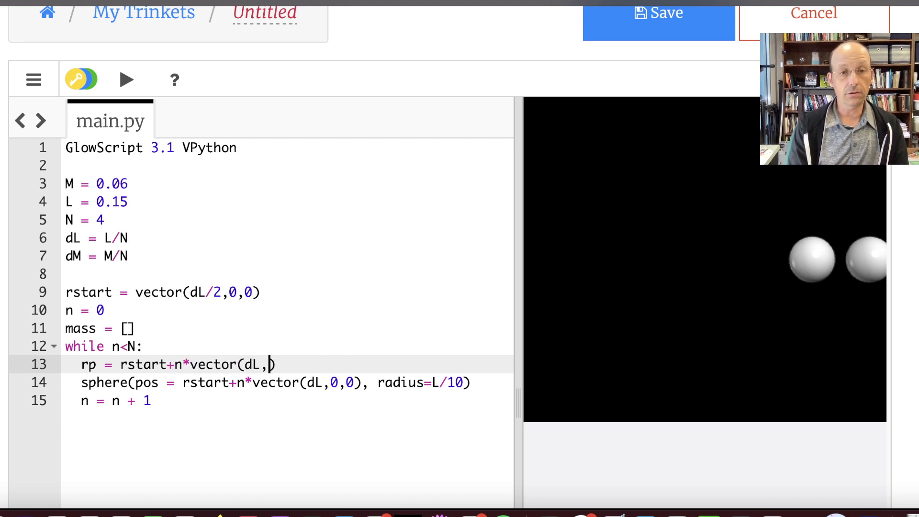
type("0,0")
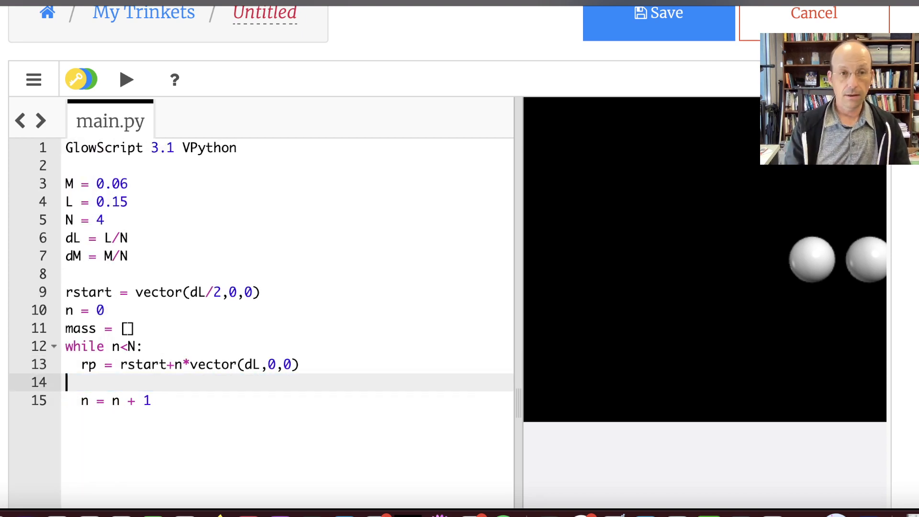
type("mass")
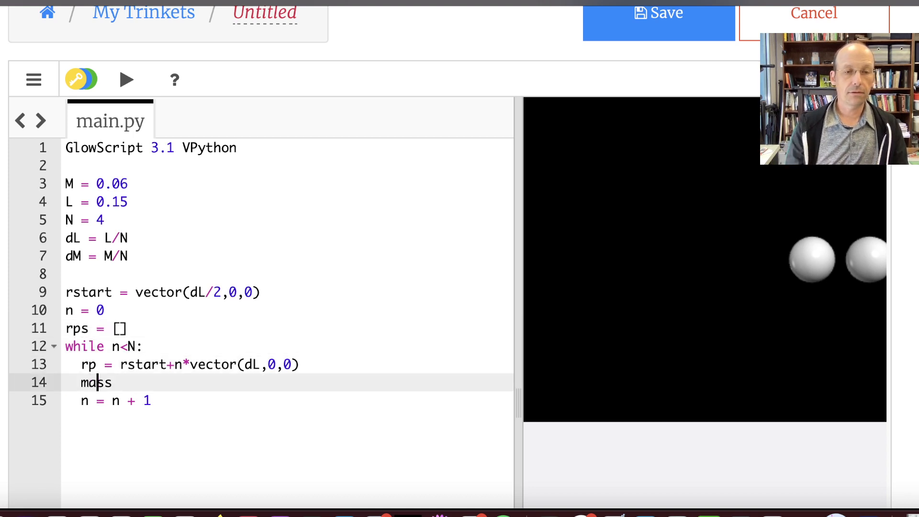
- Append each rp with rps = rps + [rp] and add print(rps) after the loop
type("rps")
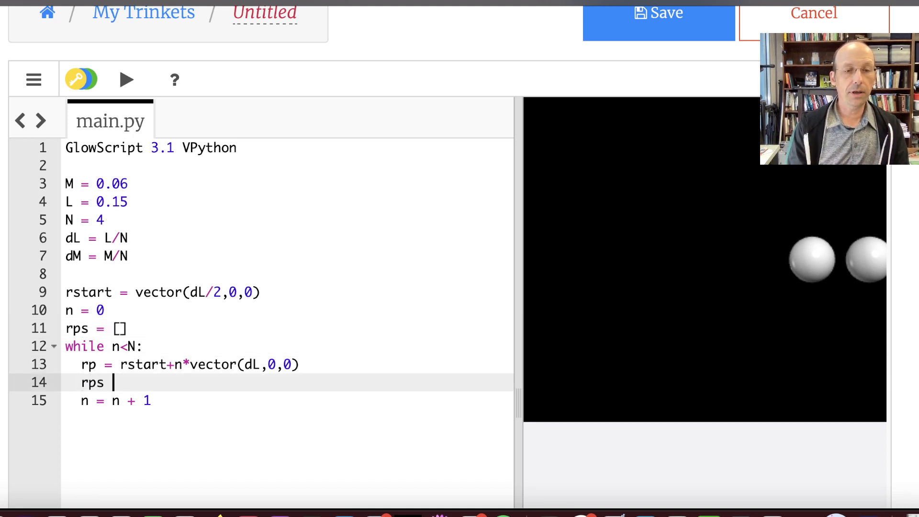
type("= rps +")
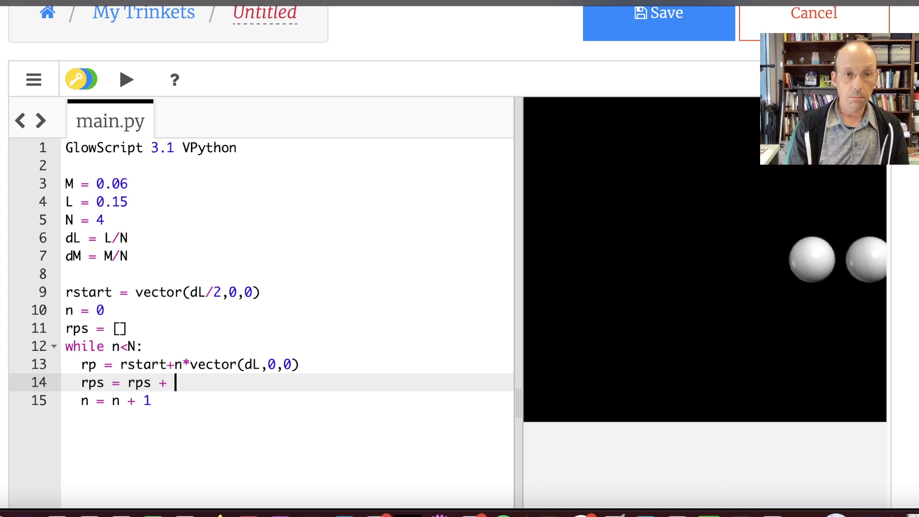
type("[r]")
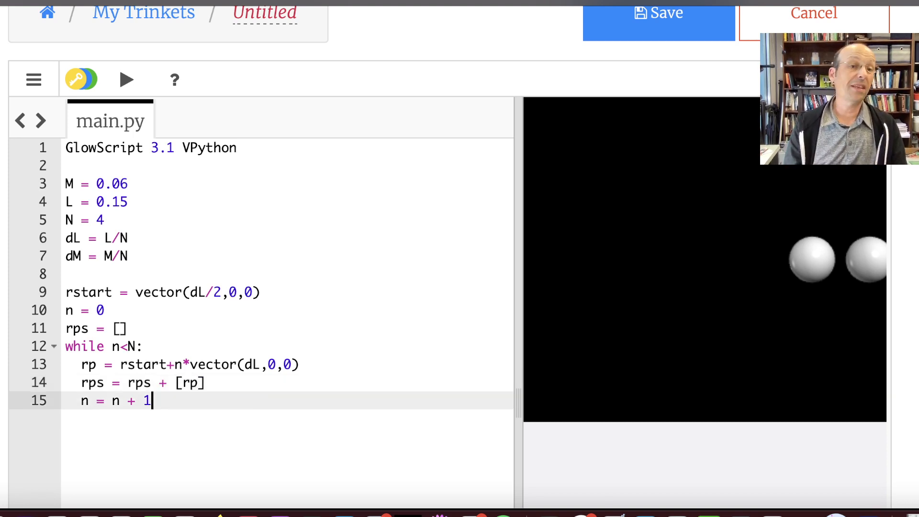
type("prin")
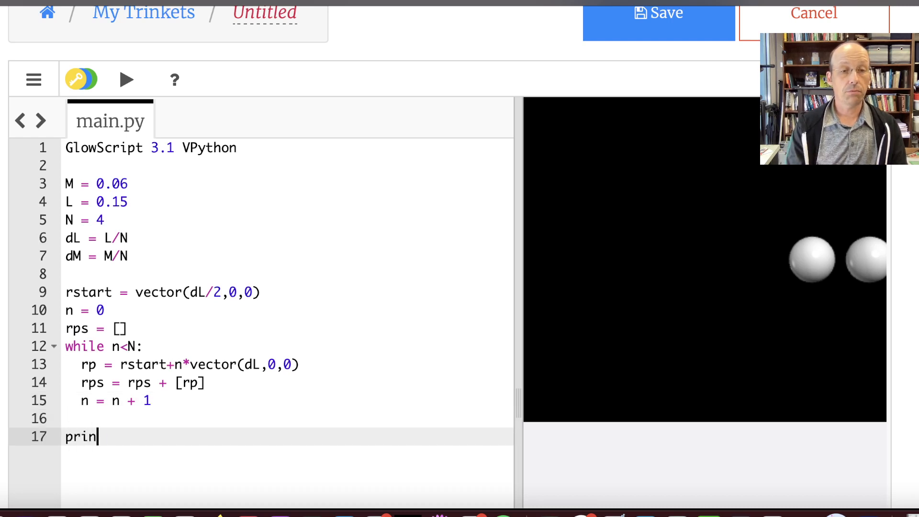
type("t(rps)")
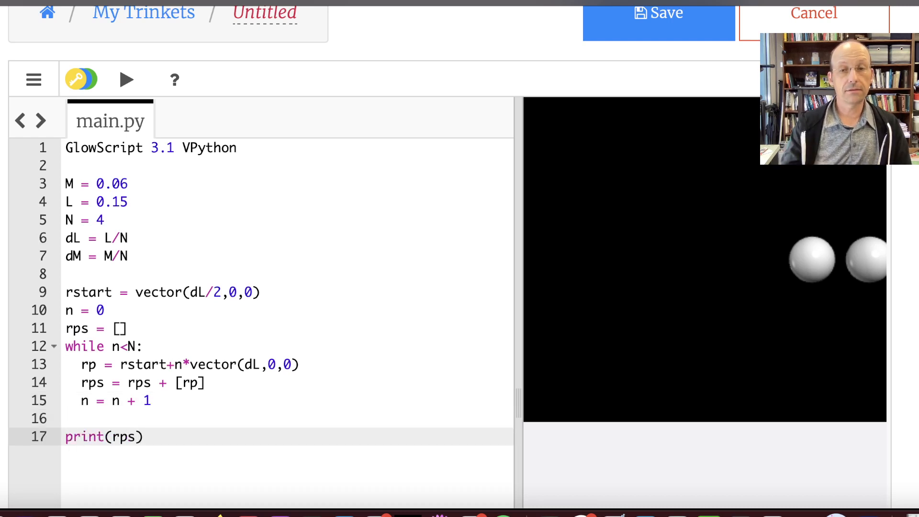
- Run the script and read the printed position vectors, e.g. <0.05625,0,0>
left_click(126, 79)
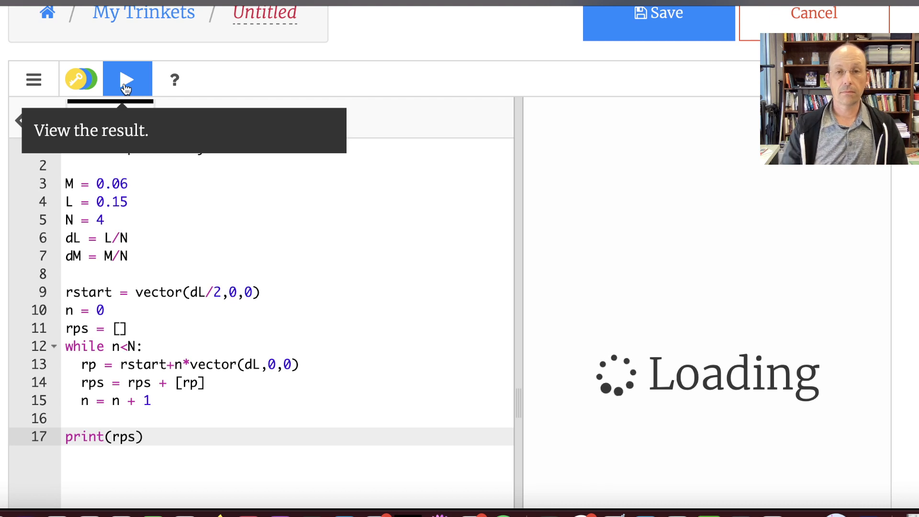
left_click(127, 79)
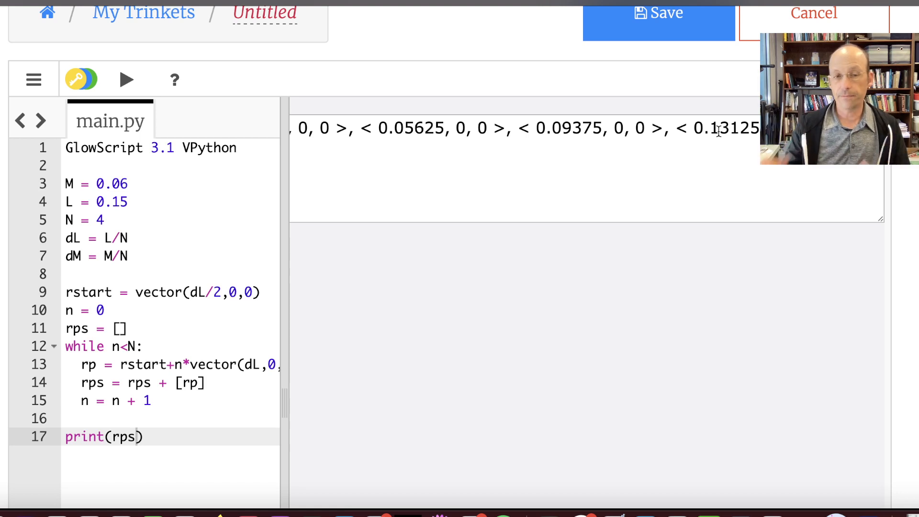
mouse_move(293, 400)
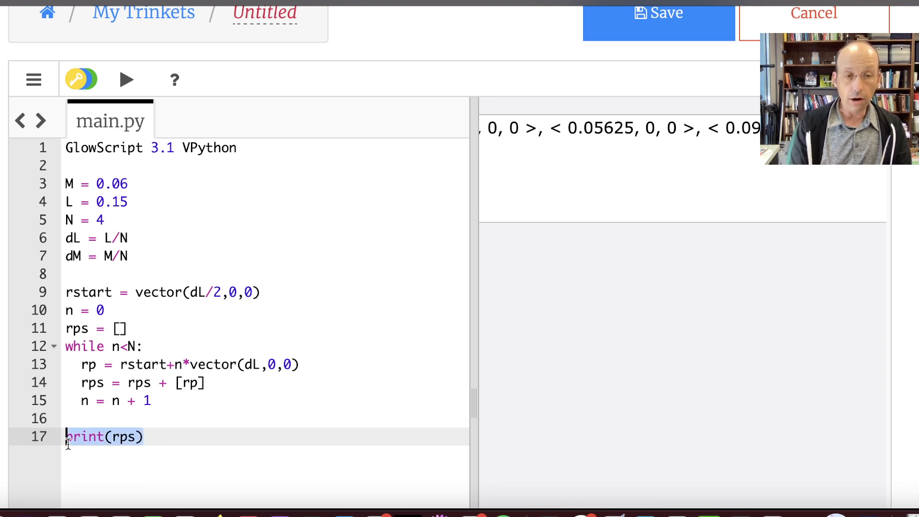
- Set ro = vector(0,0,0) and add a for rt in rps: loop printing rt
type("ro = ve")
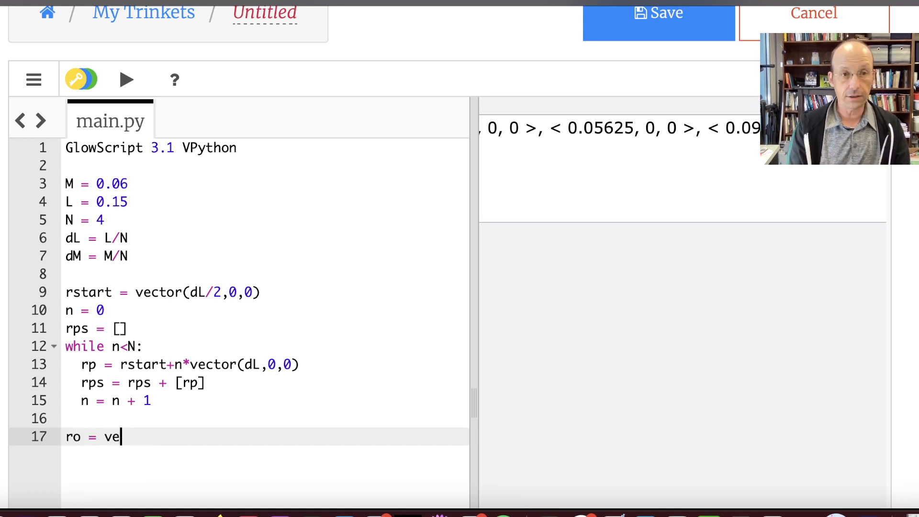
type("ctor(0,0,0)")
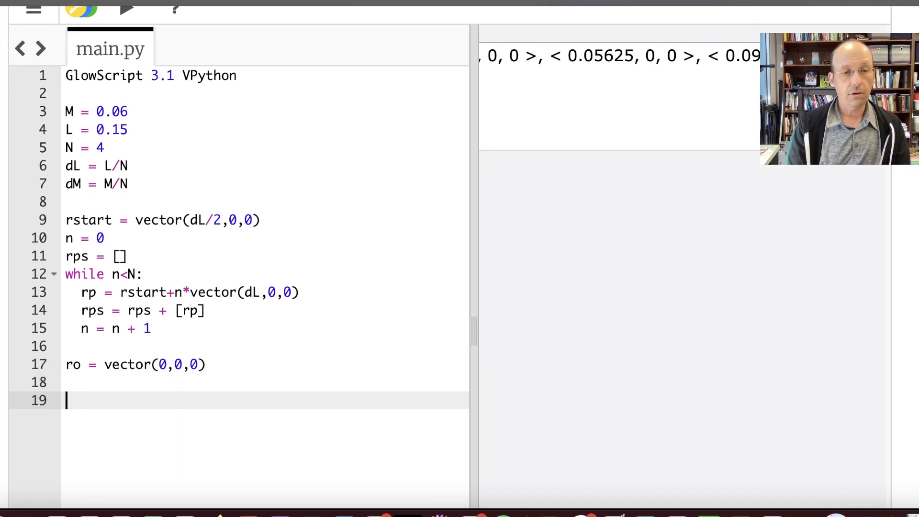
type("for")
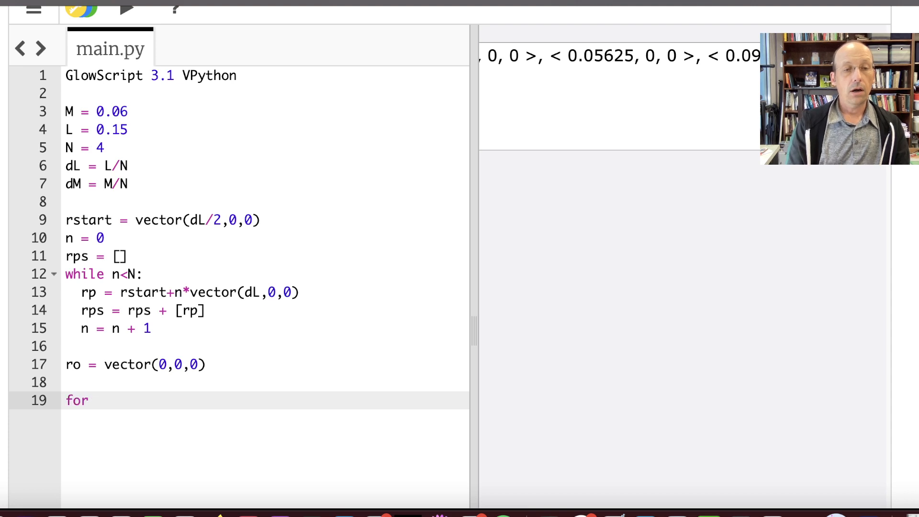
type("rt")
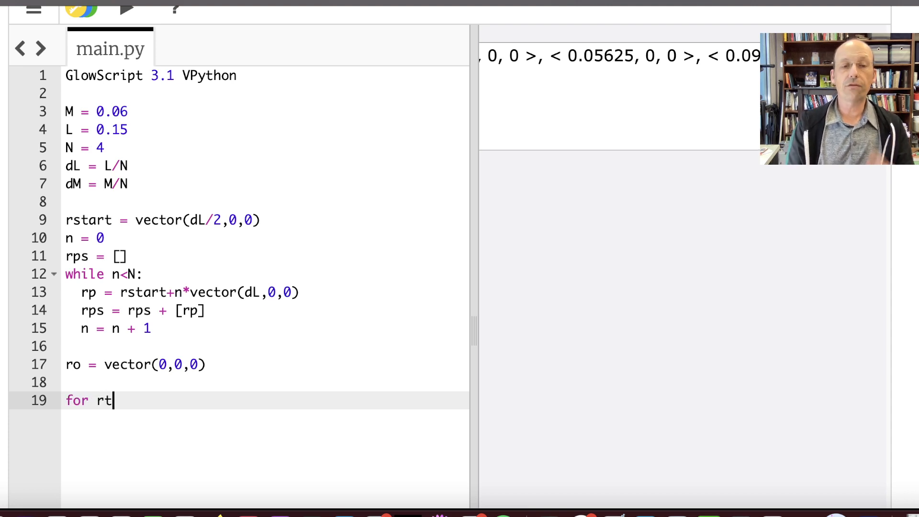
type("in rp")
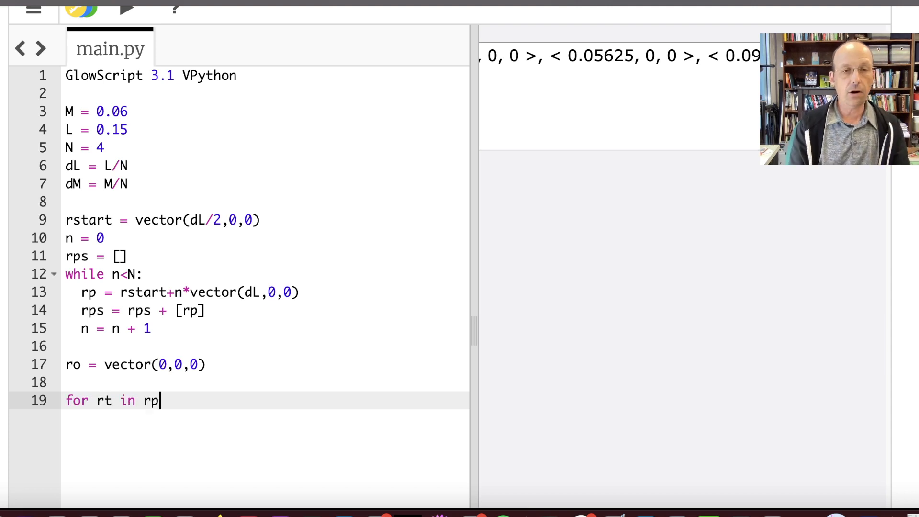
type("s:")
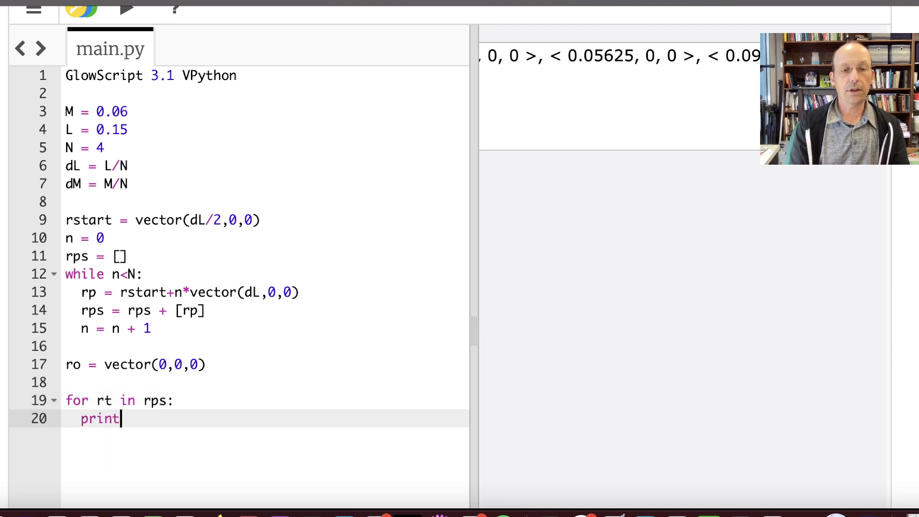
type("(rt)")
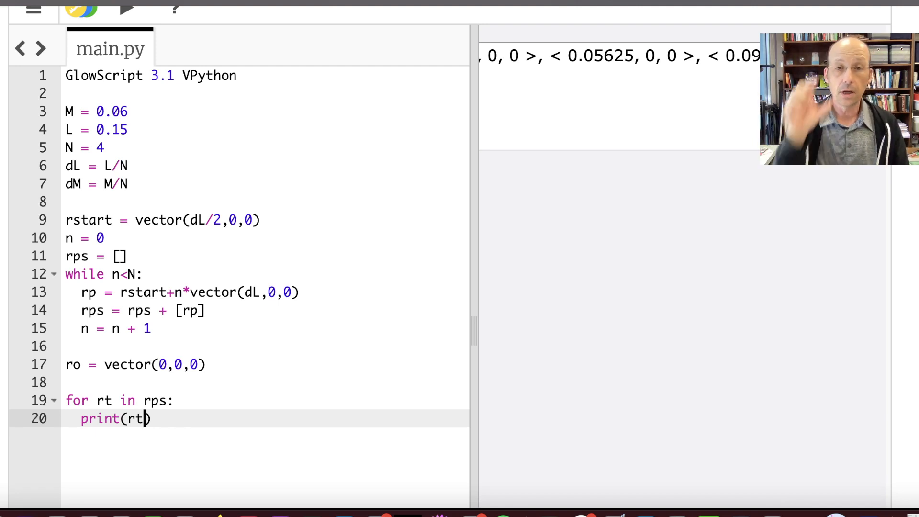
mouse_move(127, 8)
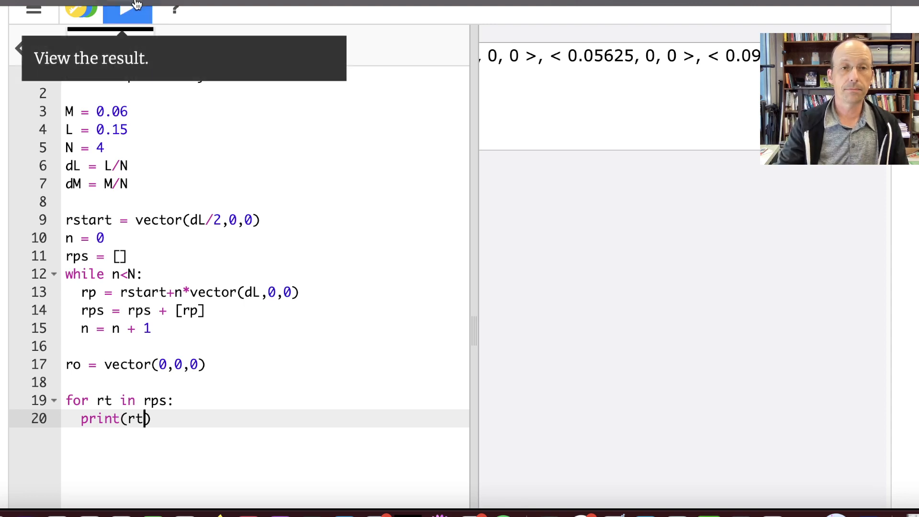
- Run to see four positions one per line, then replace the print with I = 0 before the loop
left_click(127, 10)
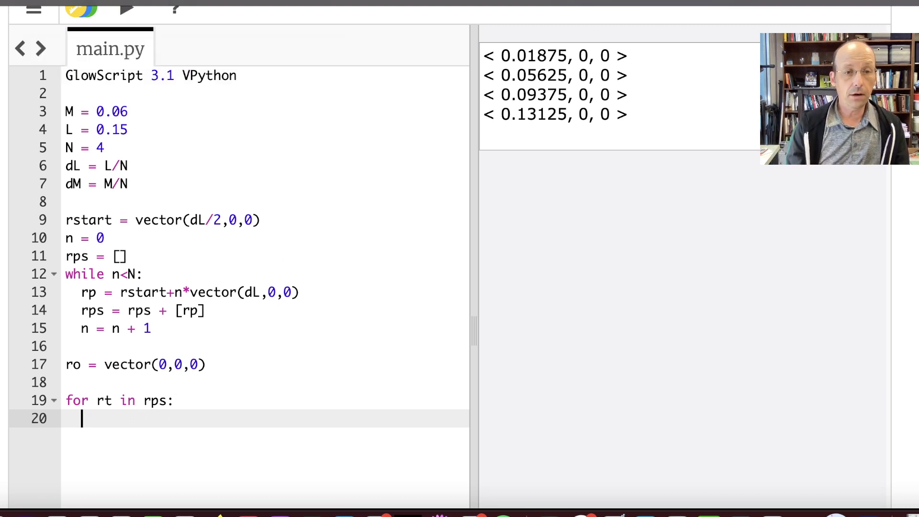
type("I = 0")
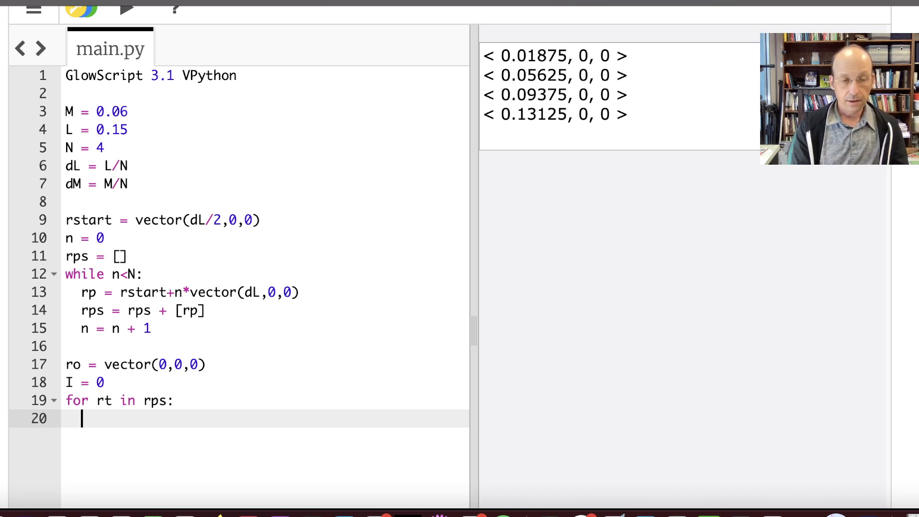
- Accumulate I = I + dM*mag(rt)**2 inside the for loop over rps
type("I = I +")
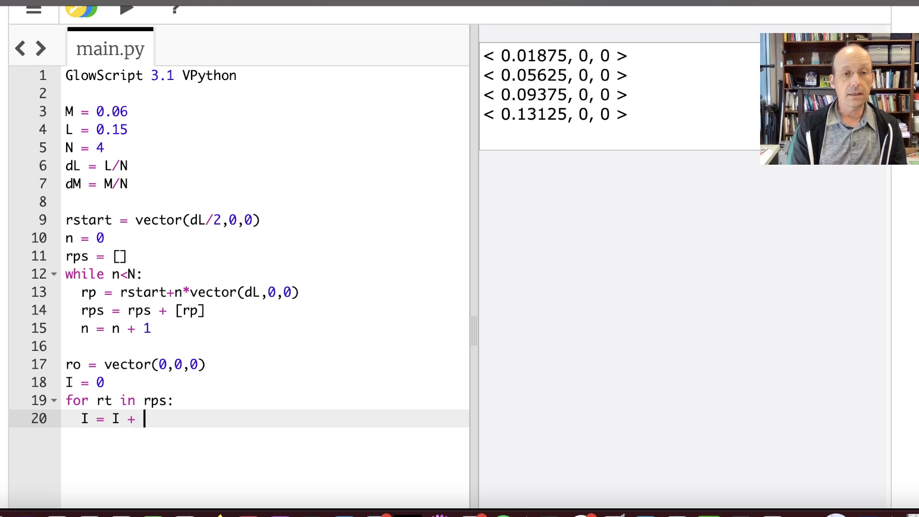
type("dM*r")
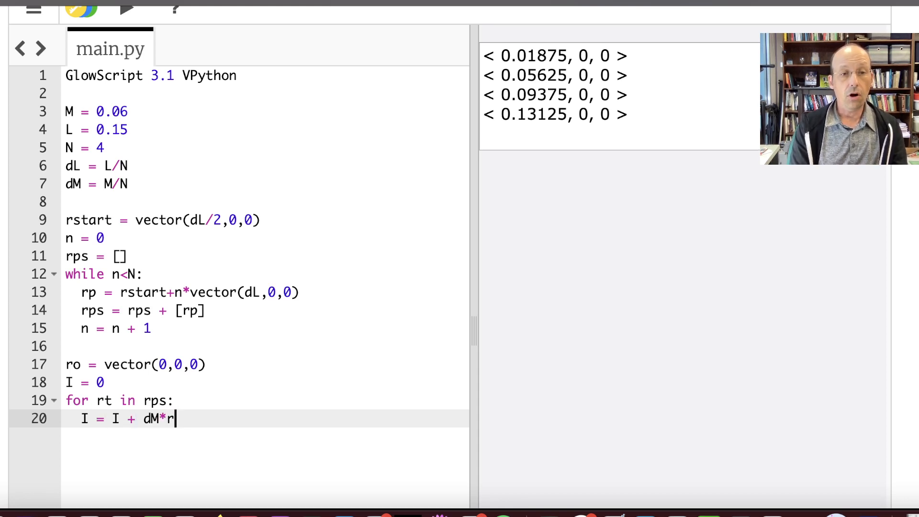
type("ag(")
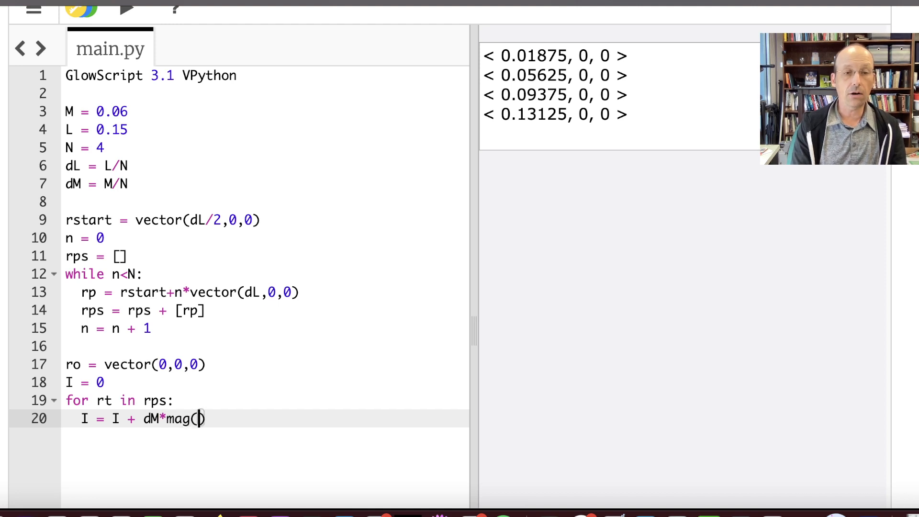
type("rt")
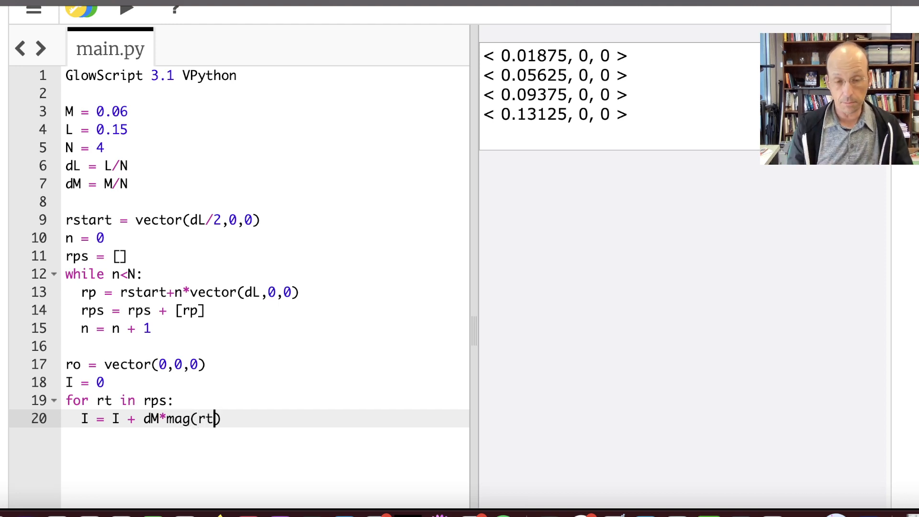
type(")**2")
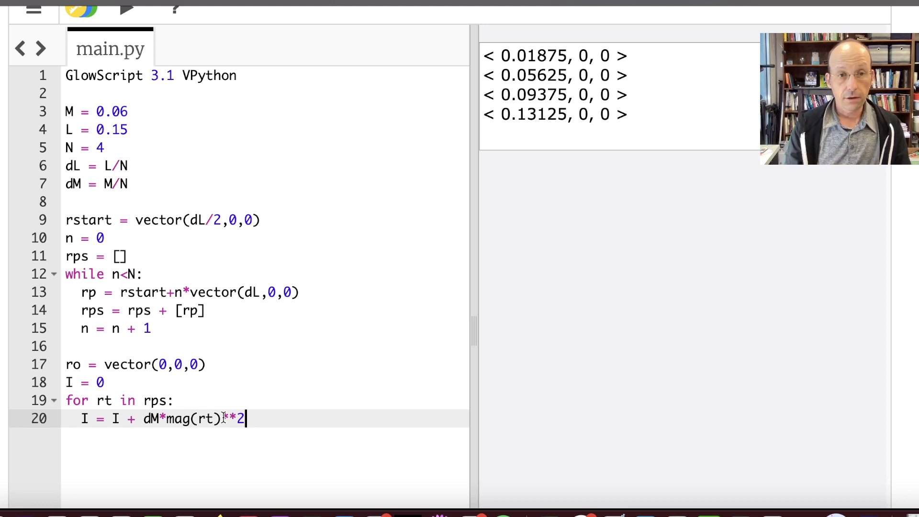
- Add a print line showing I with units kg*m^2
type("pr")
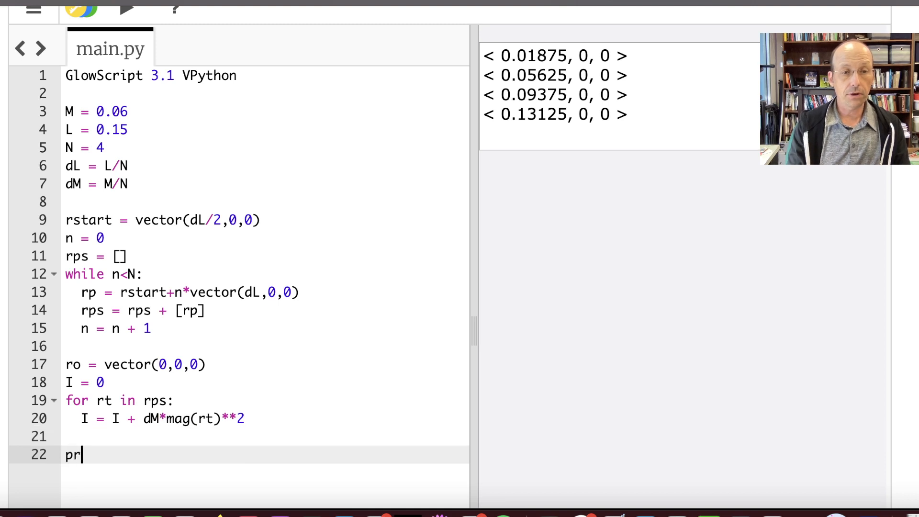
type("int()")
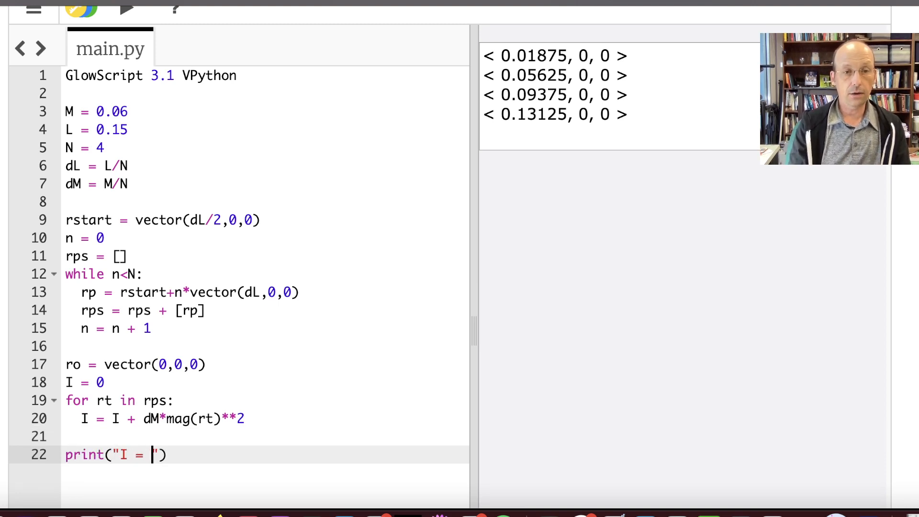
type(",I")
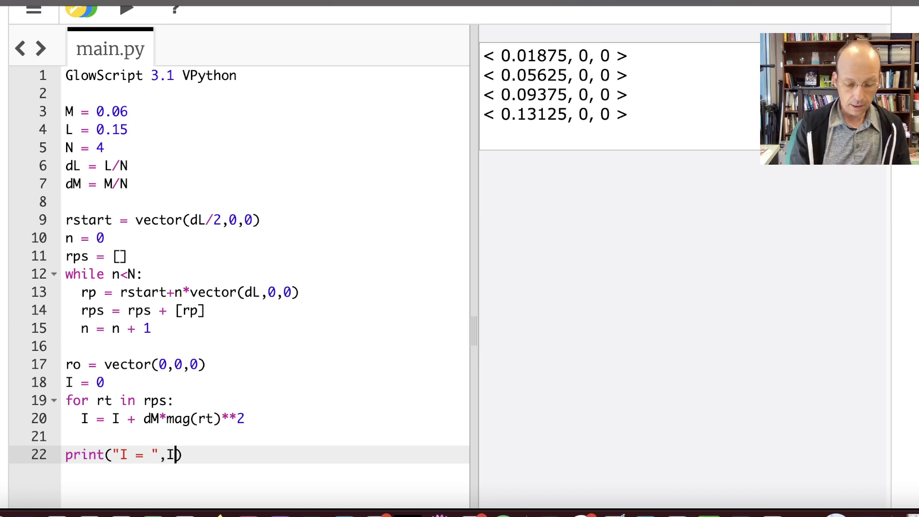
type(",")
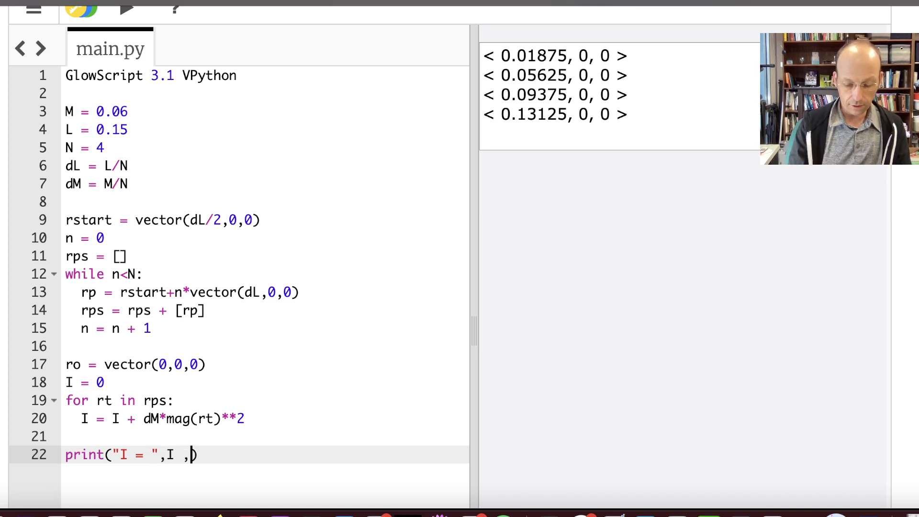
type("kg\"")
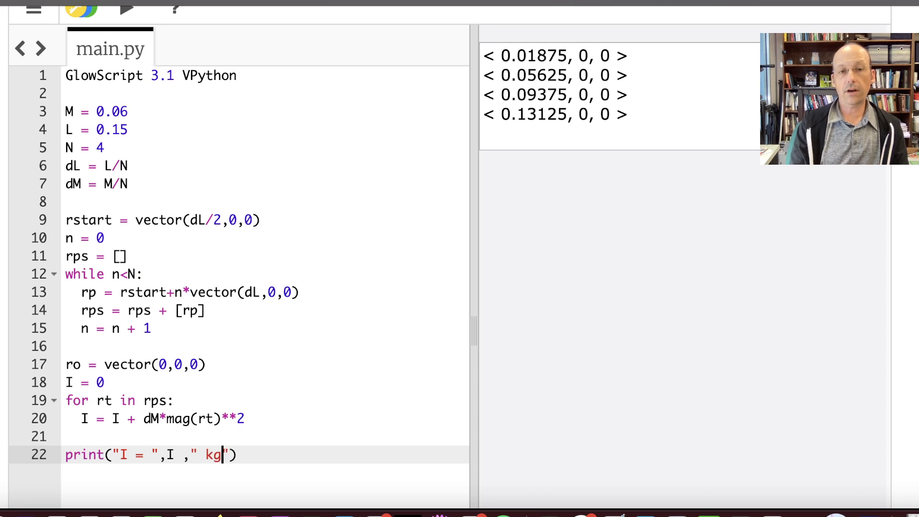
type("*m^2")
type("I")
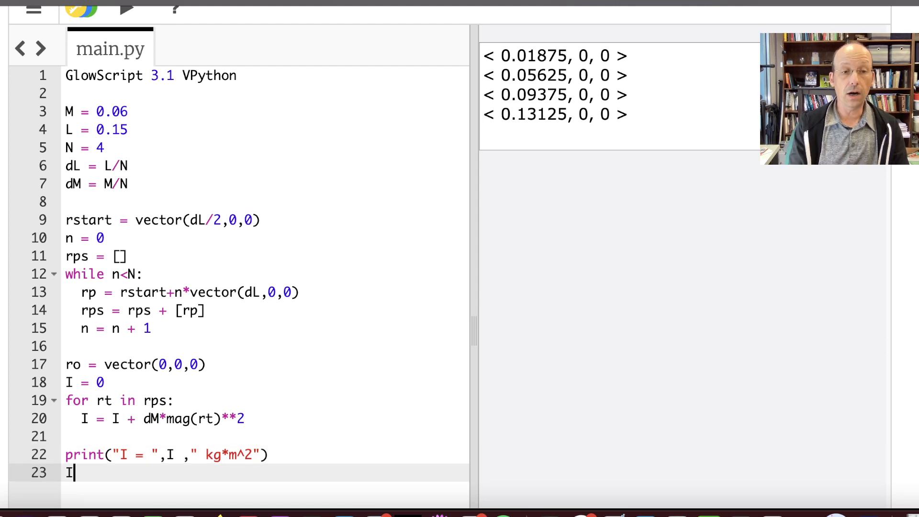
- Compute Itheory = (1/3)*M*L**2
type("theory =")
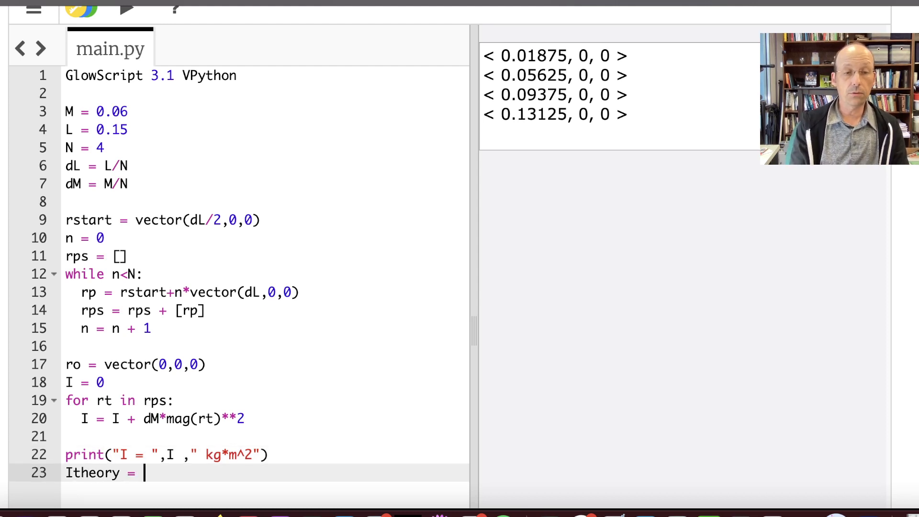
type("(")
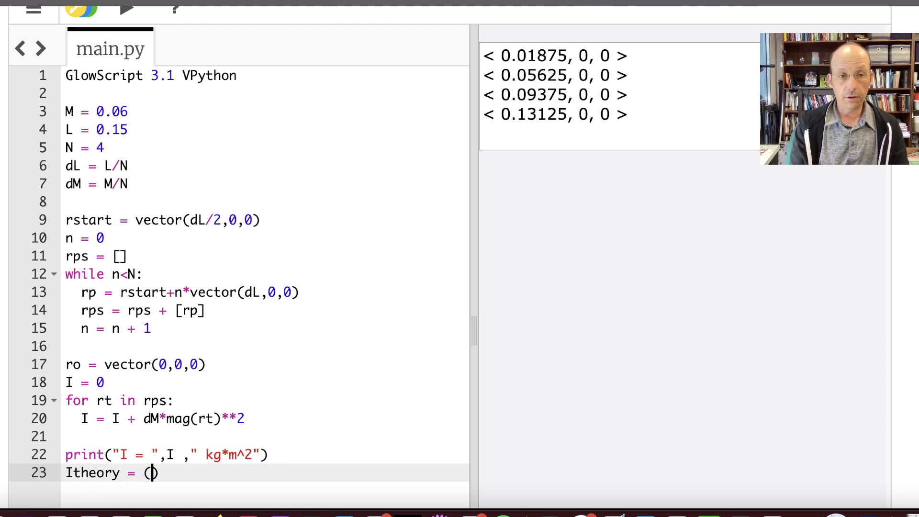
type("1/3)*")
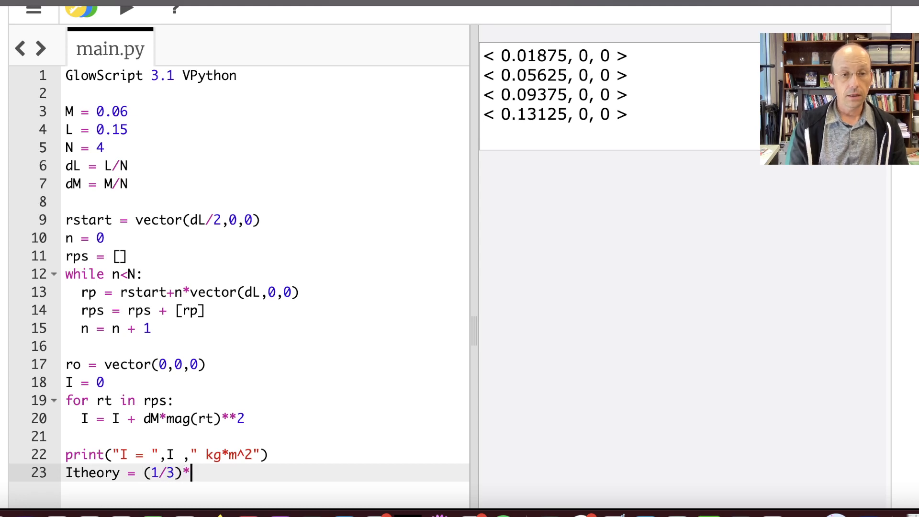
type("M*L**2")
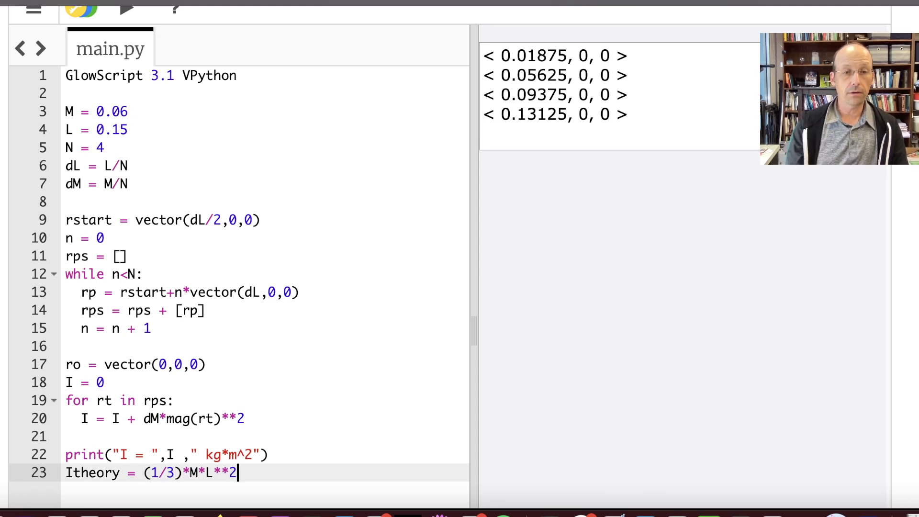
- Add a print line showing Itheory with kg*m^2 units
type("print")
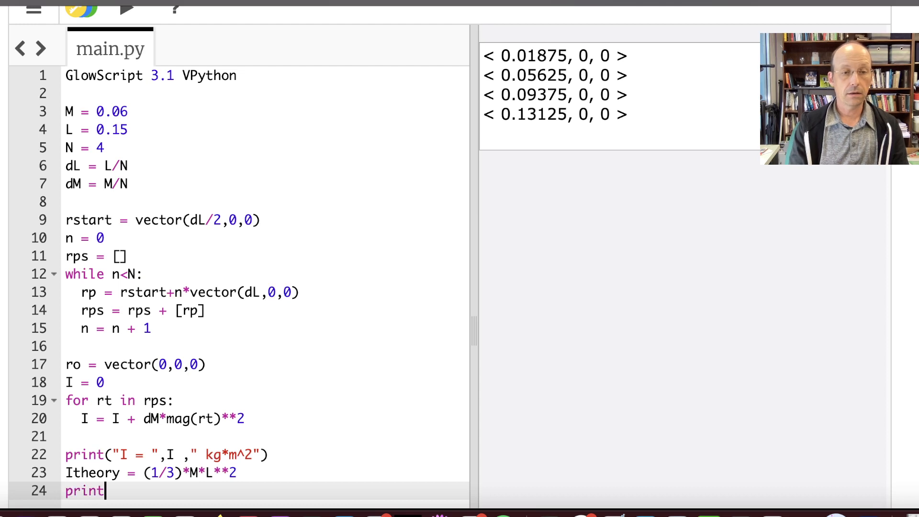
type("(\"I\"")
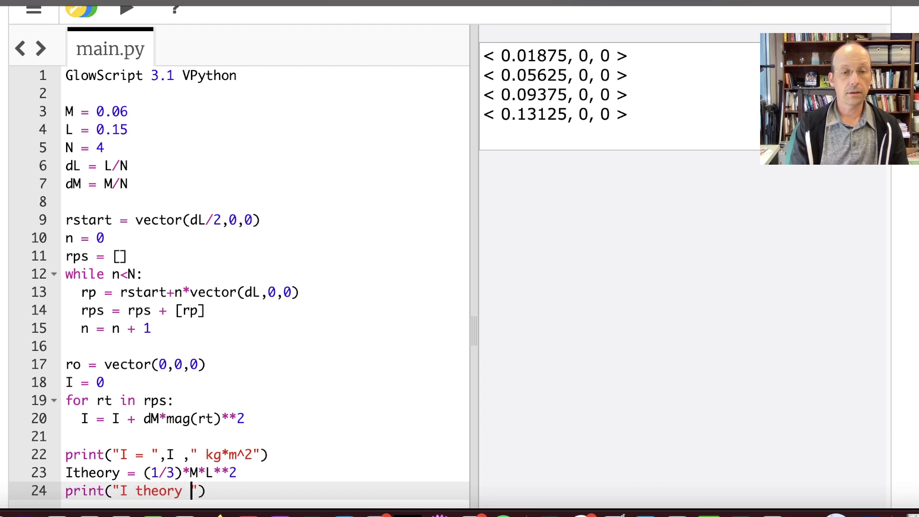
type("= \",It")
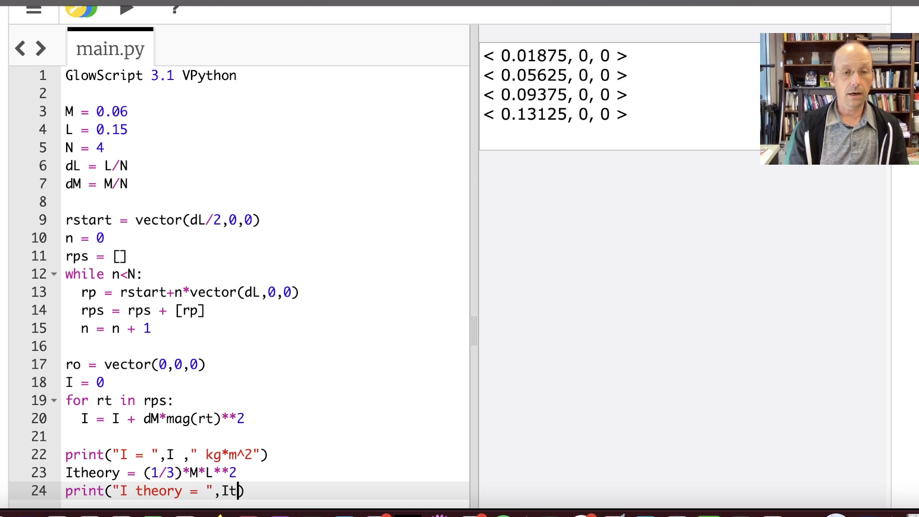
type("heory,\" \"")
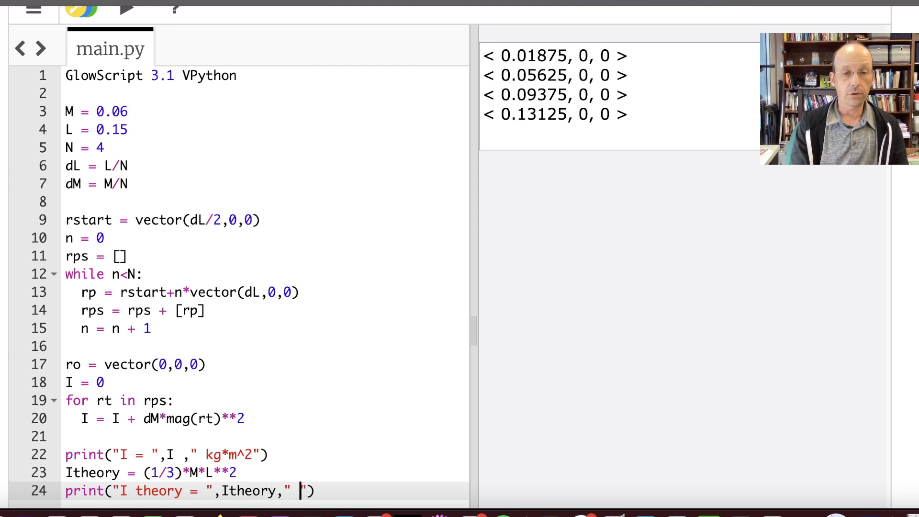
type("kg*")
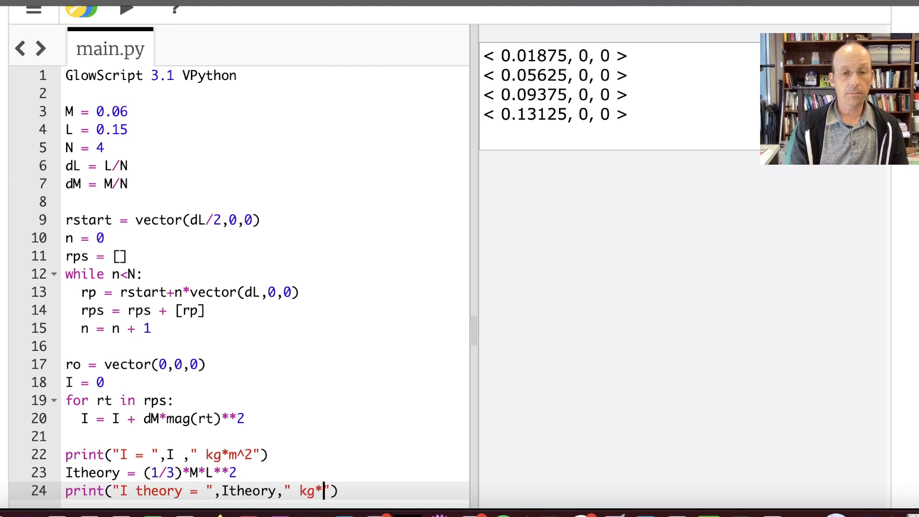
type("^2")
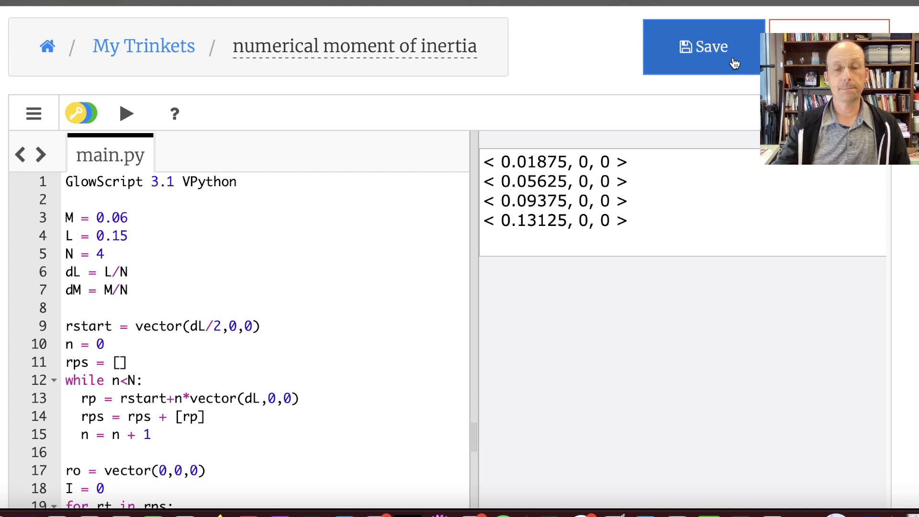
left_click(702, 47)
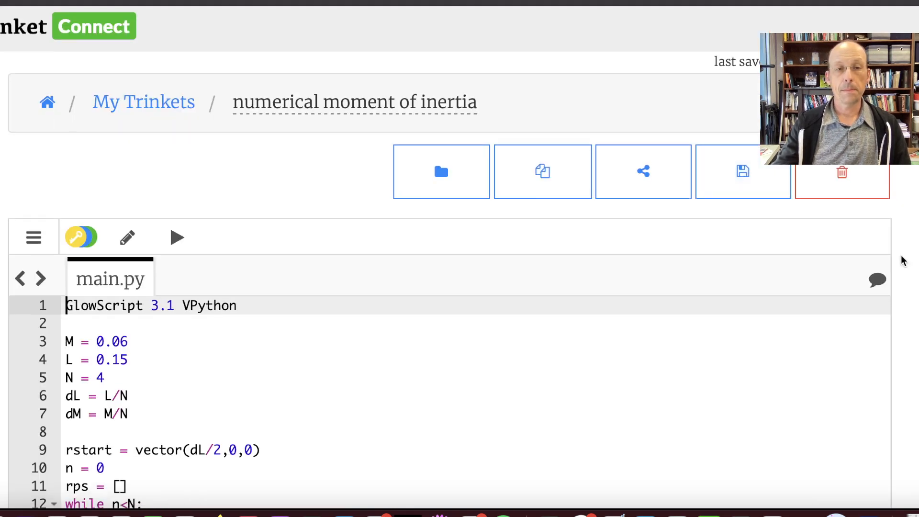
scroll("down", 3)
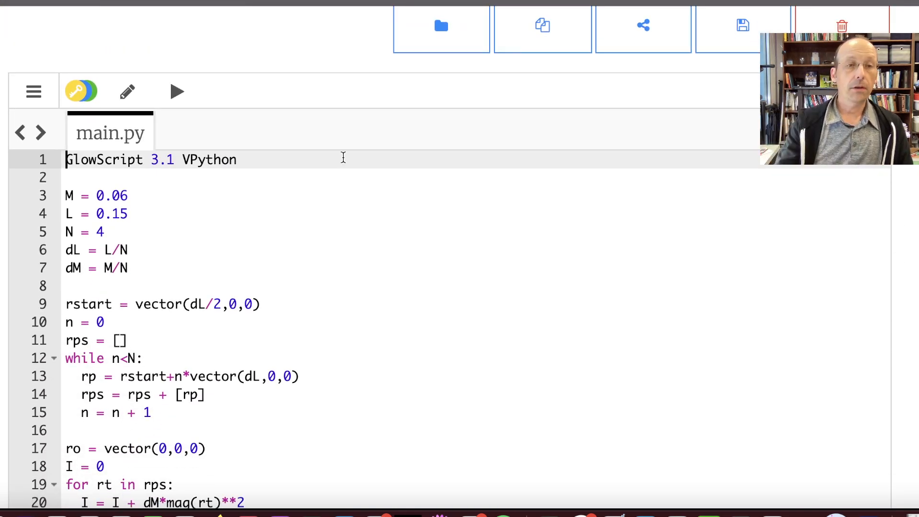
left_click(177, 91)
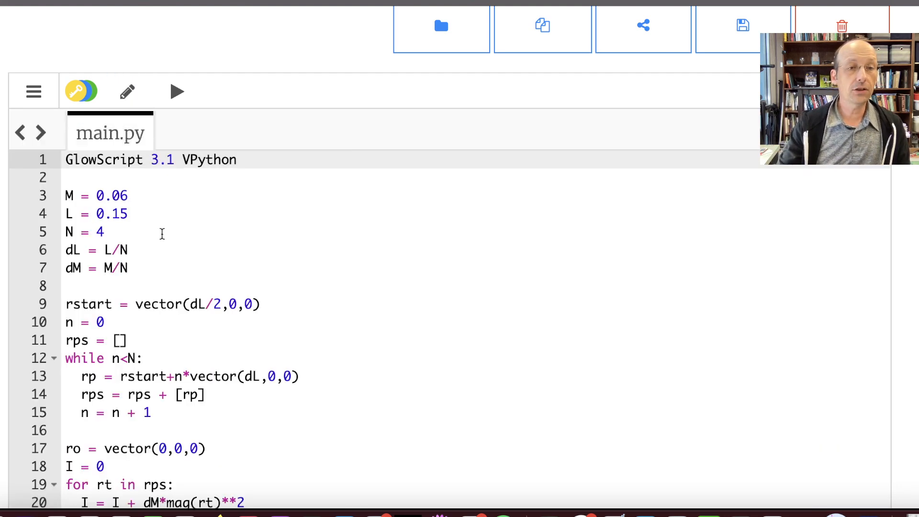
- Raise N to 40, then to 200, running the program after each change
type("0")
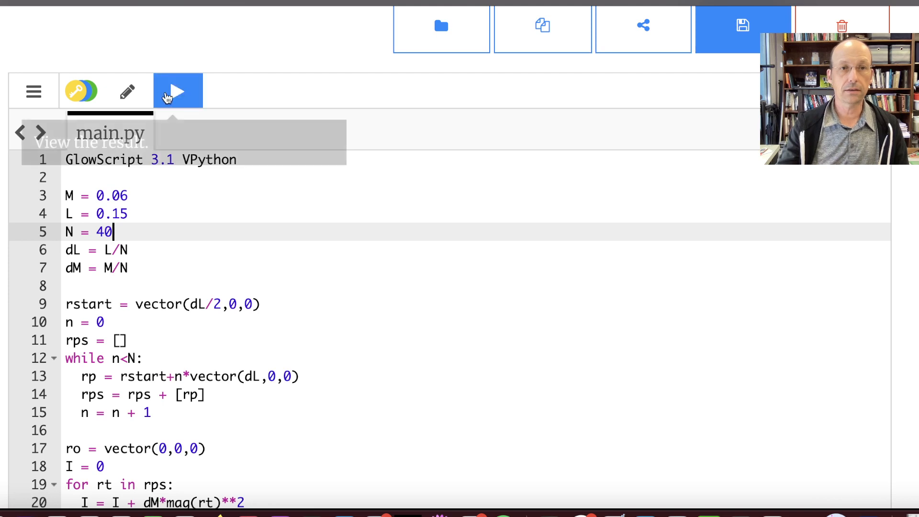
left_click(178, 91)
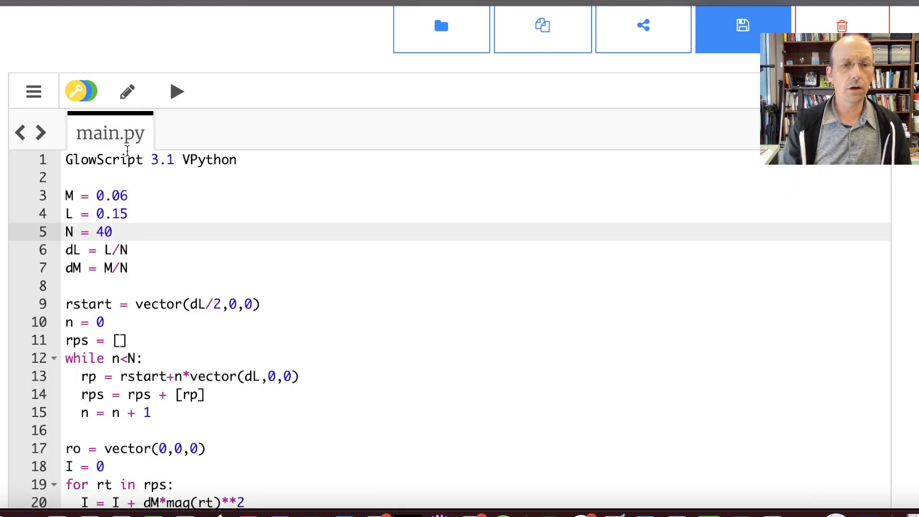
type("200")
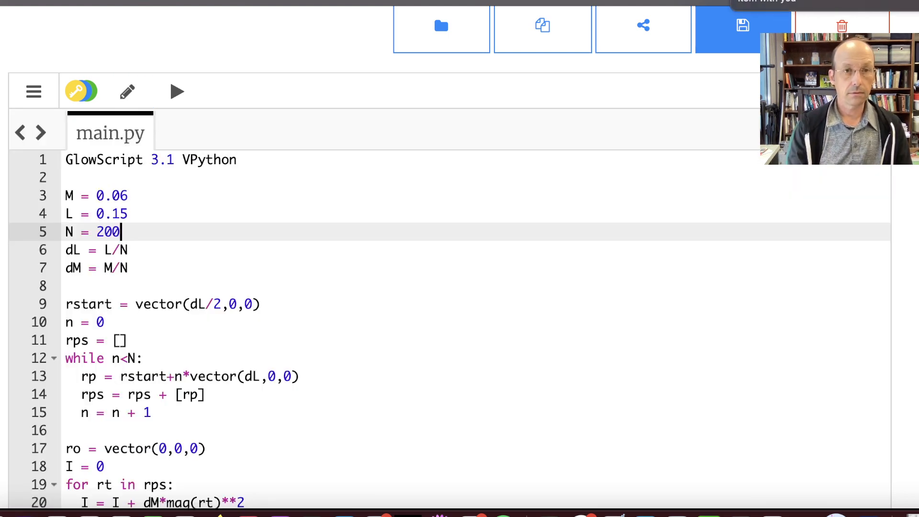
left_click(178, 92)
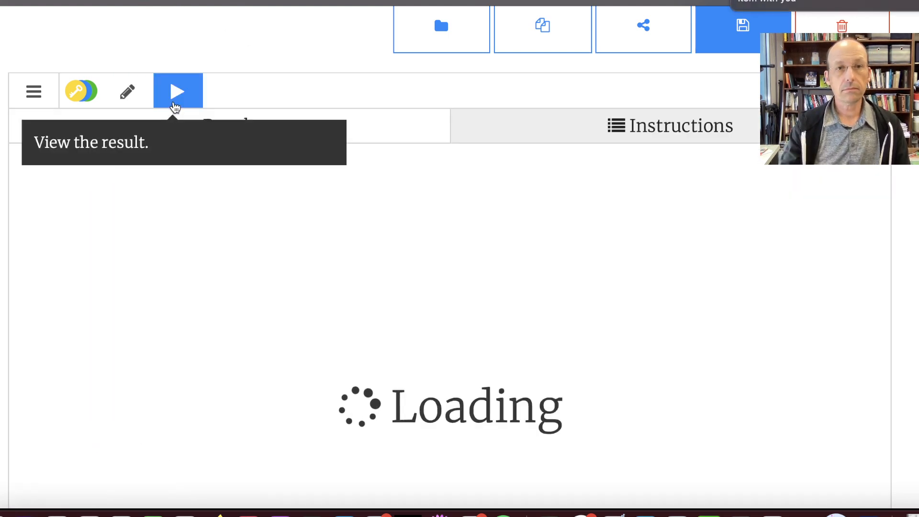
left_click(178, 91)
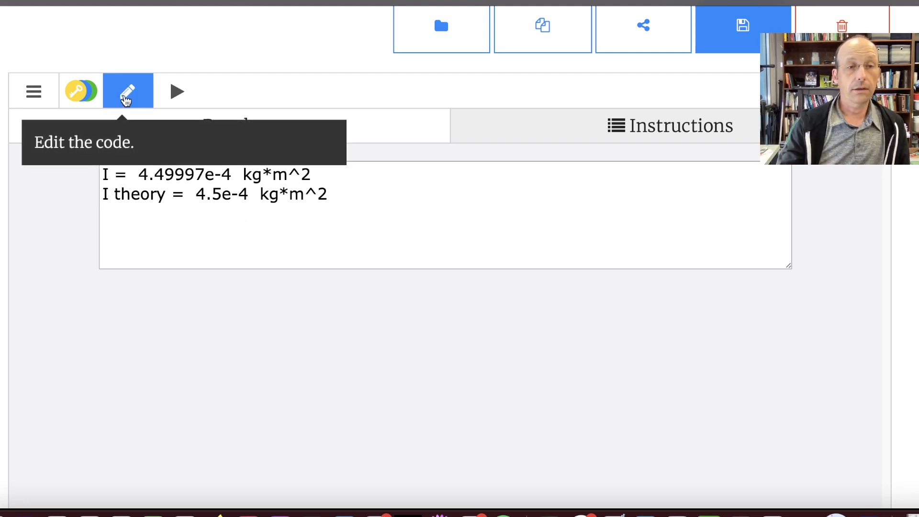
- Set ro to vector(L/2,0,0) and Itheory to (1/12)*M*L**2, then run
left_click(127, 91)
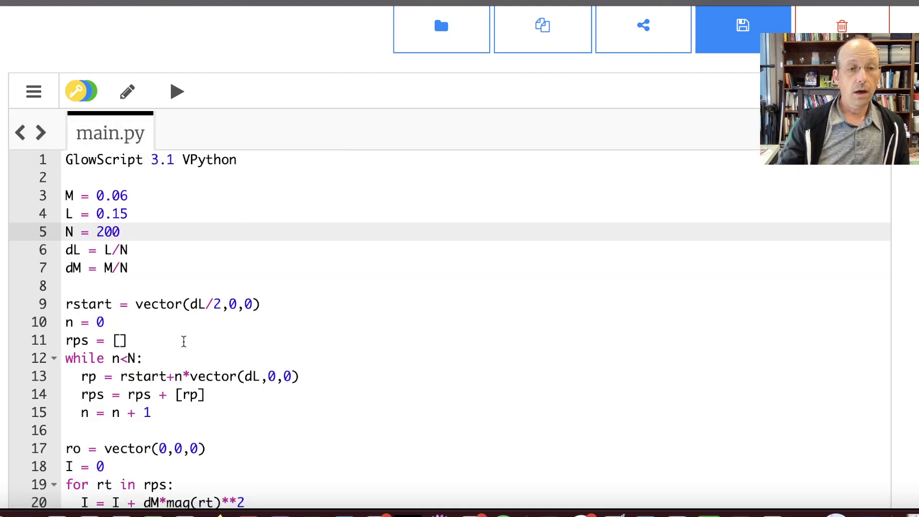
scroll("down", 3)
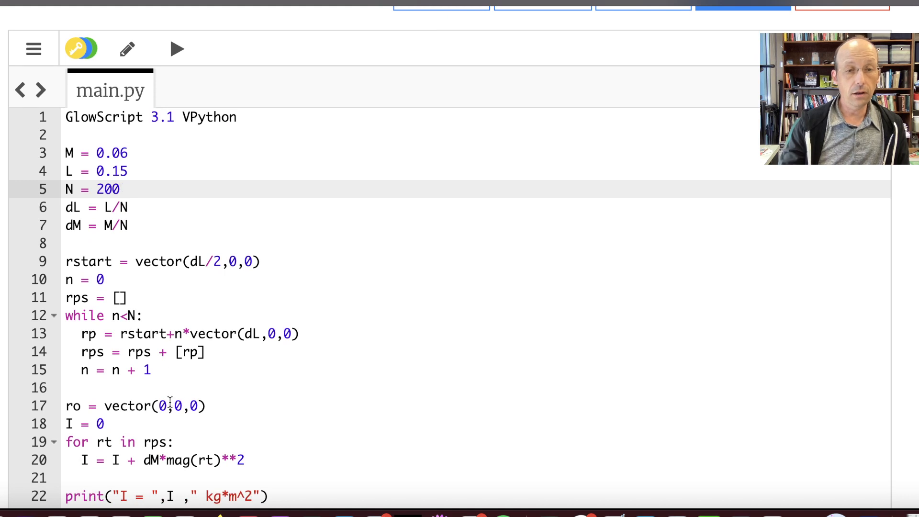
type("L/2")
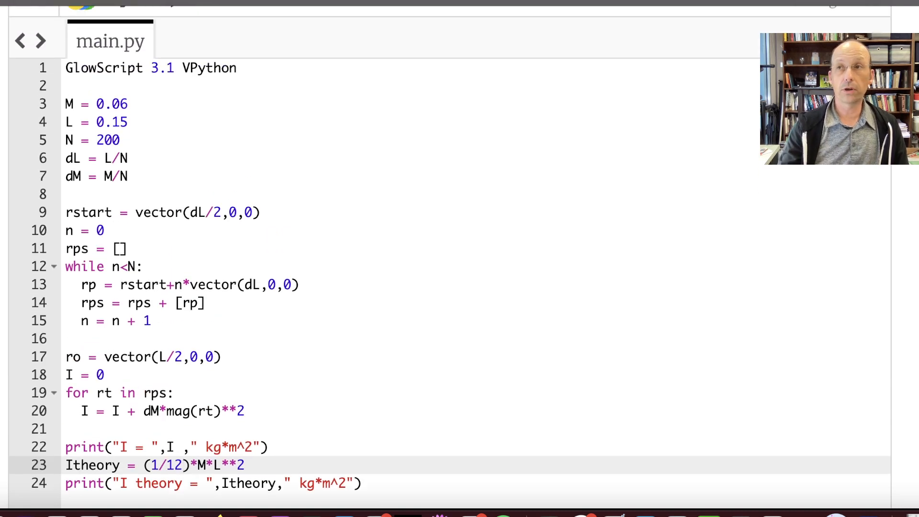
left_click(178, 26)
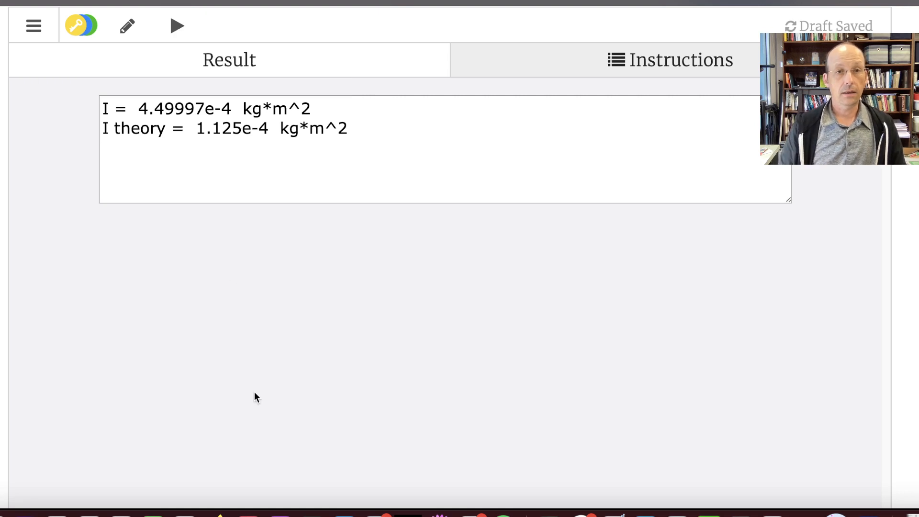
left_click(127, 25)
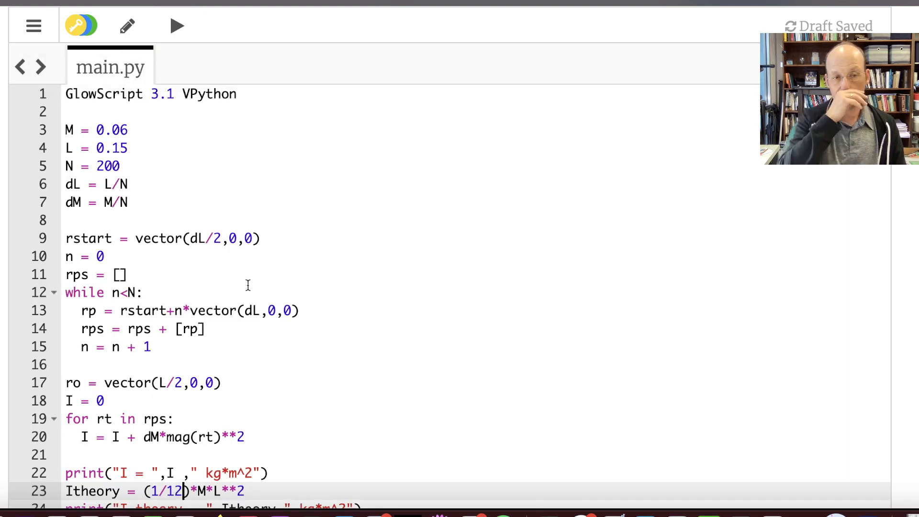
scroll("down", 3)
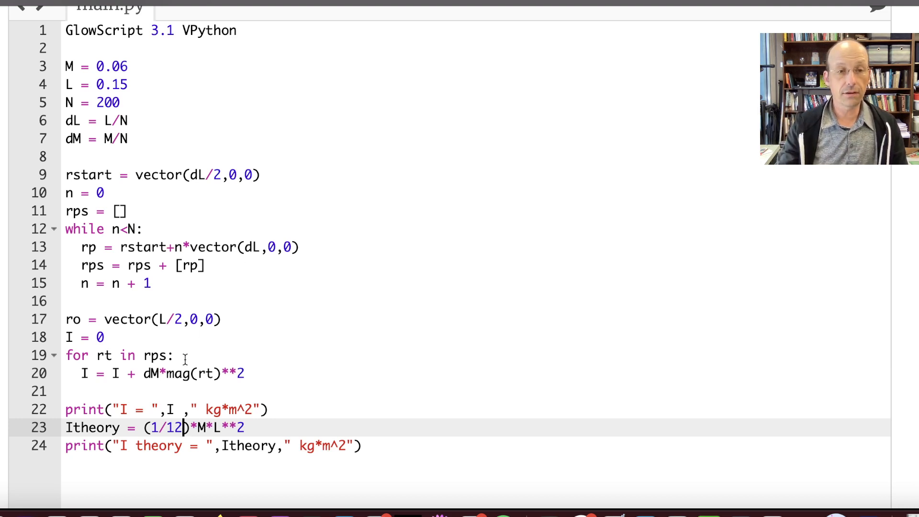
- Add r = rt - ro inside the loop and use mag(r) for distances
type("r")
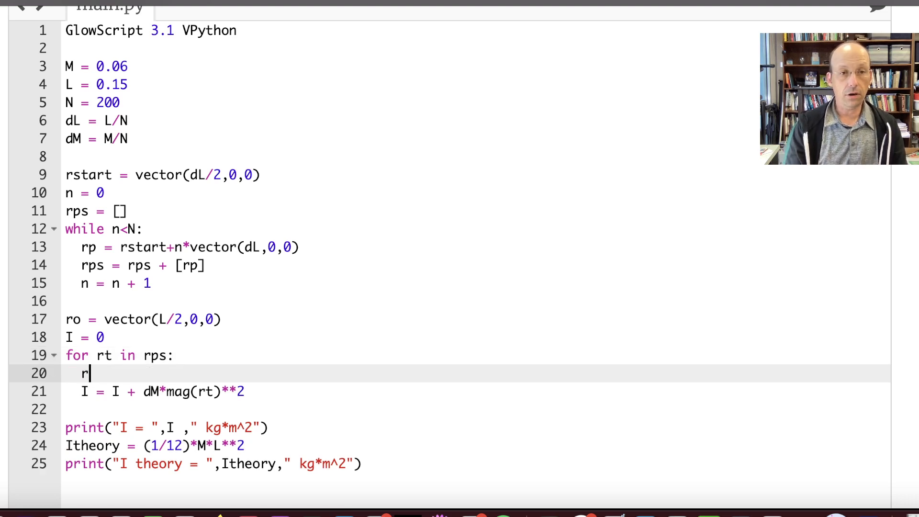
type("= ro")
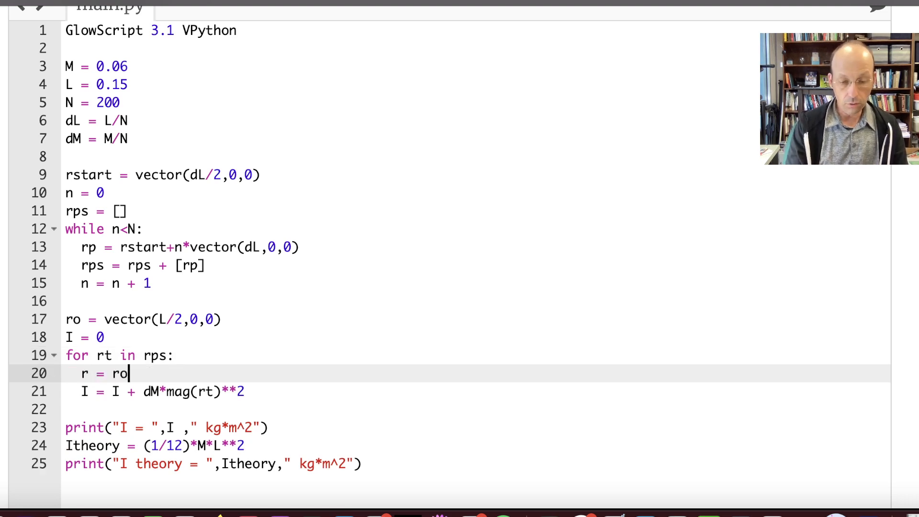
type("-")
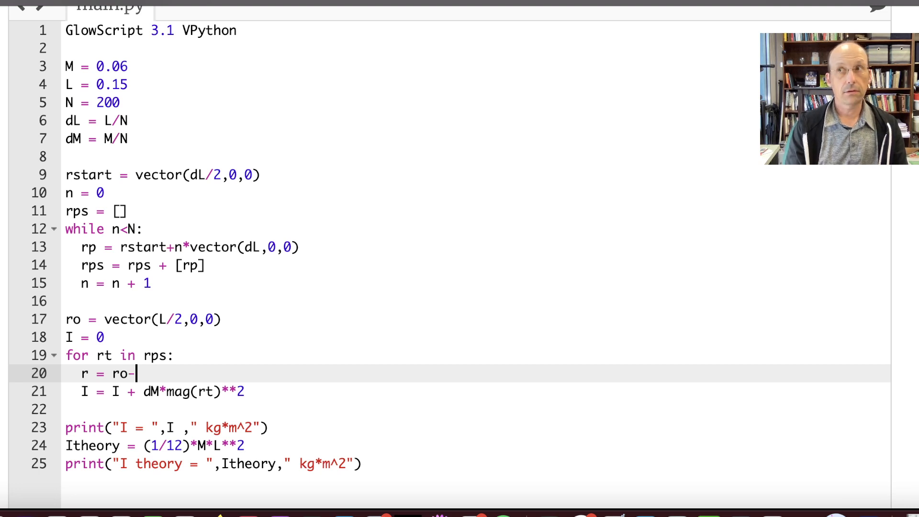
type("rt-r")
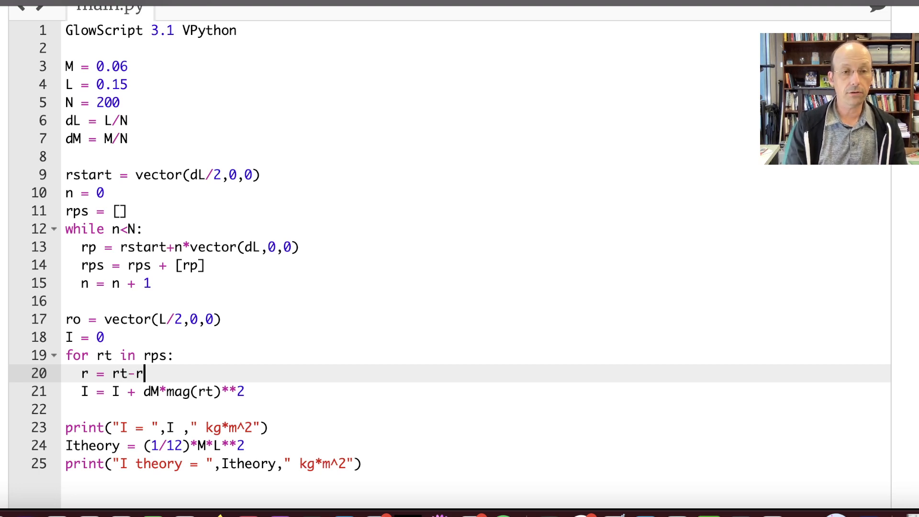
type("o")
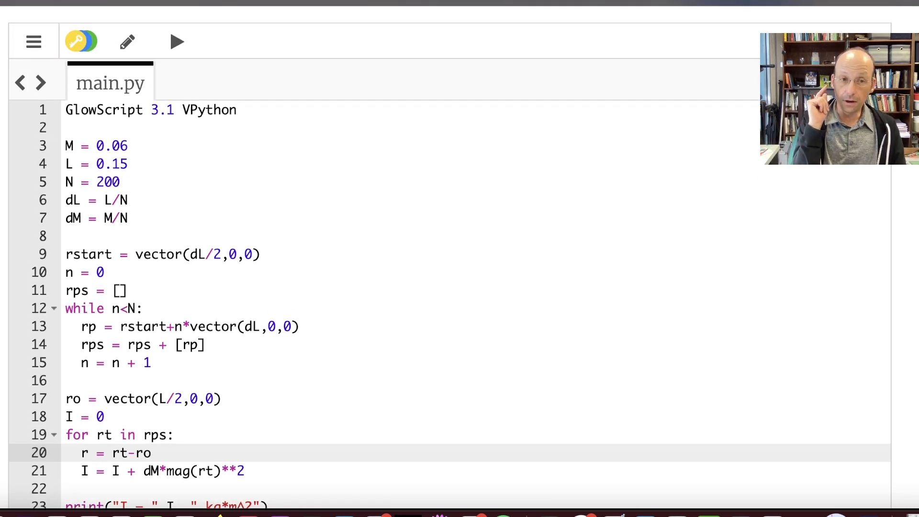
mouse_move(73, 80)
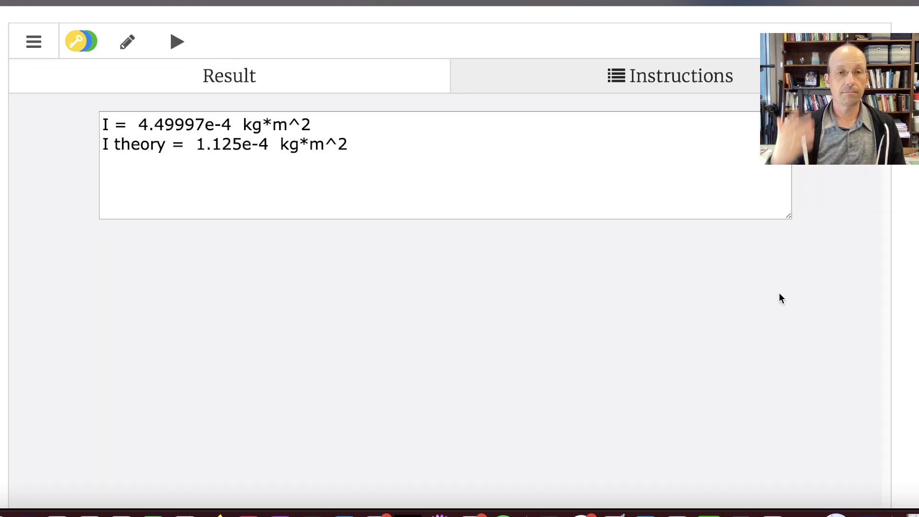
mouse_move(172, 19)
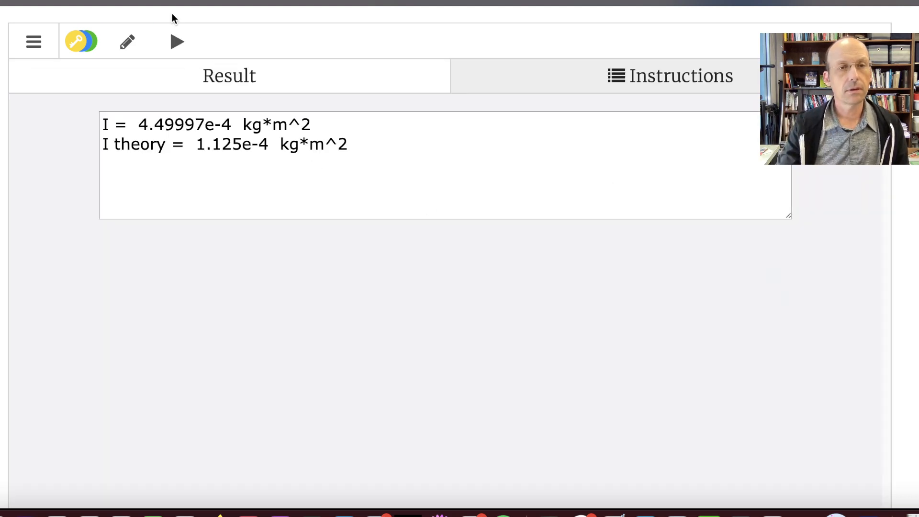
left_click(126, 42)
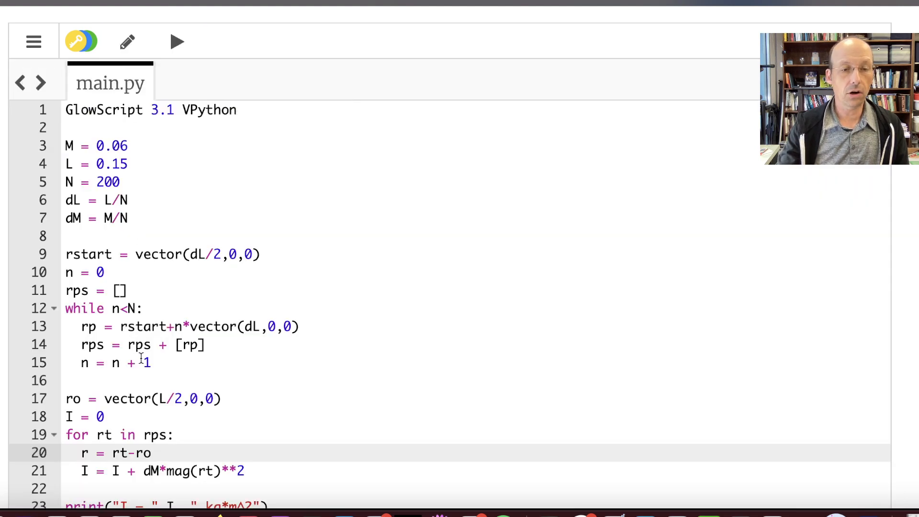
scroll("down", 3)
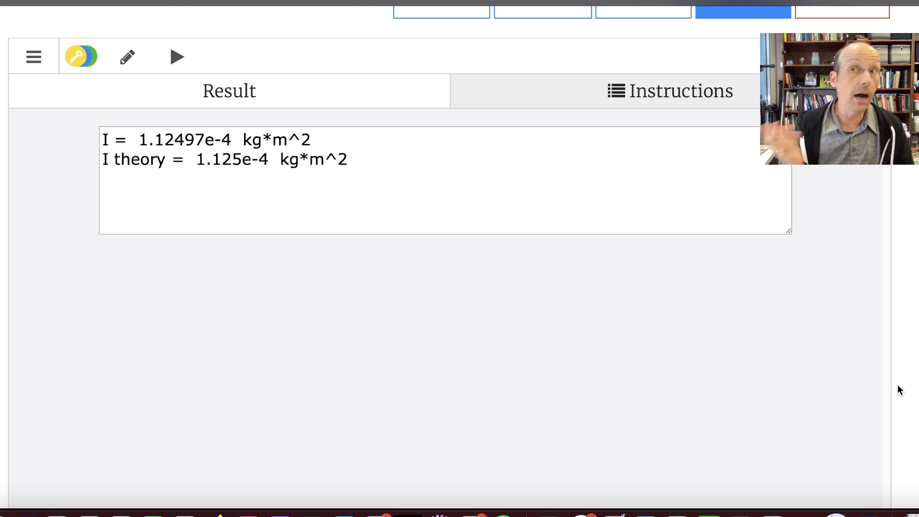
mouse_move(140, 40)
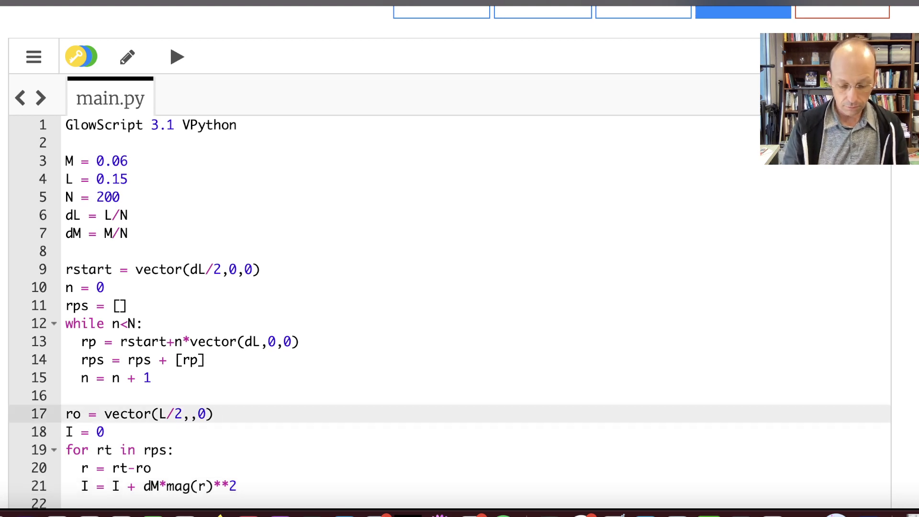
- Change ro to vector(L/2,L/2,0) and rerun the program
type("L/2")
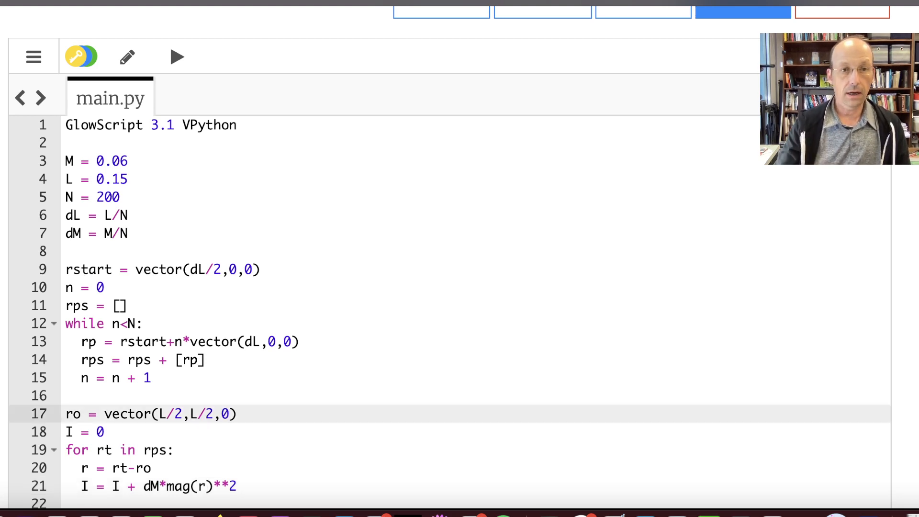
left_click(177, 57)
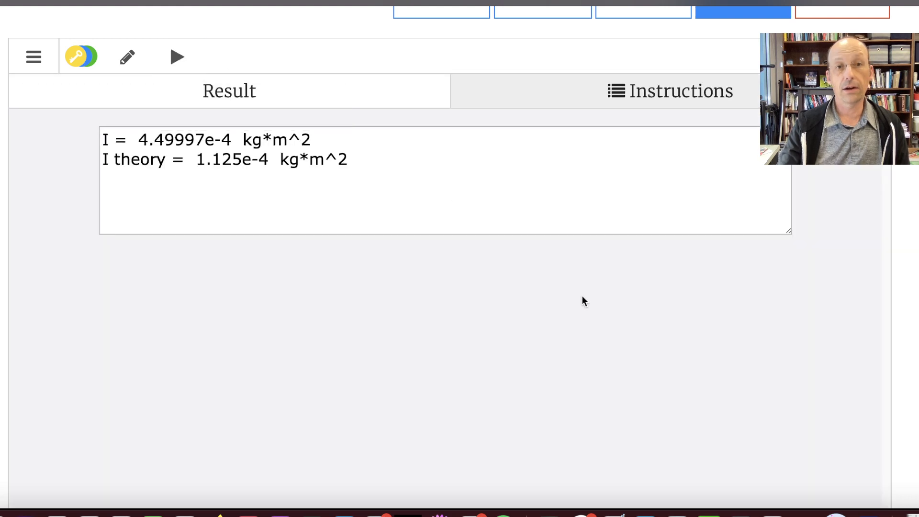